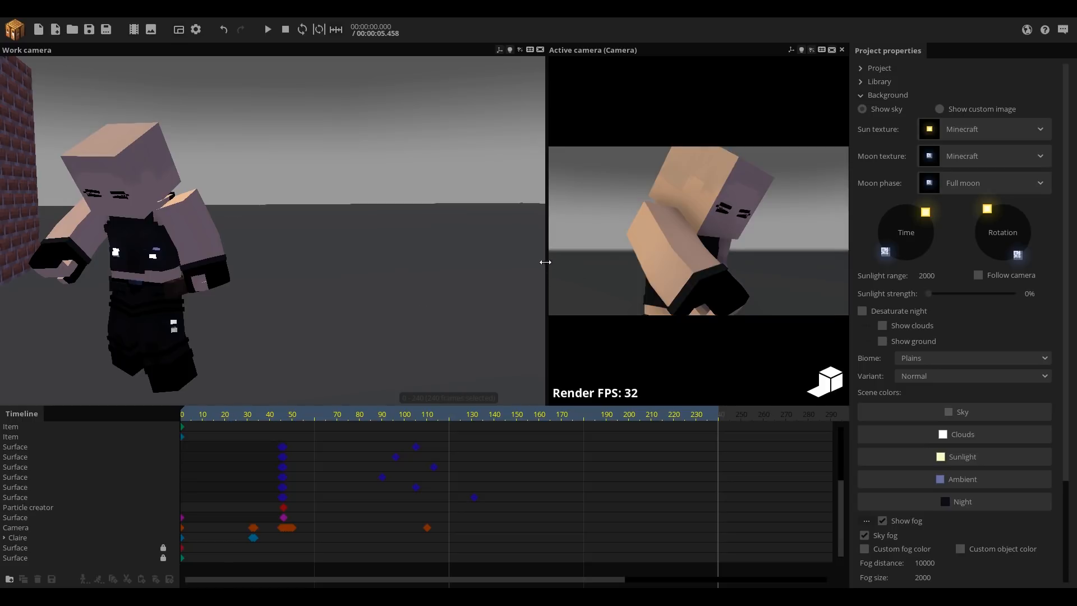
# Step: Preview the door-smash animation, stop it, and select the Particle creator to show its properties
pyautogui.click(267, 29)
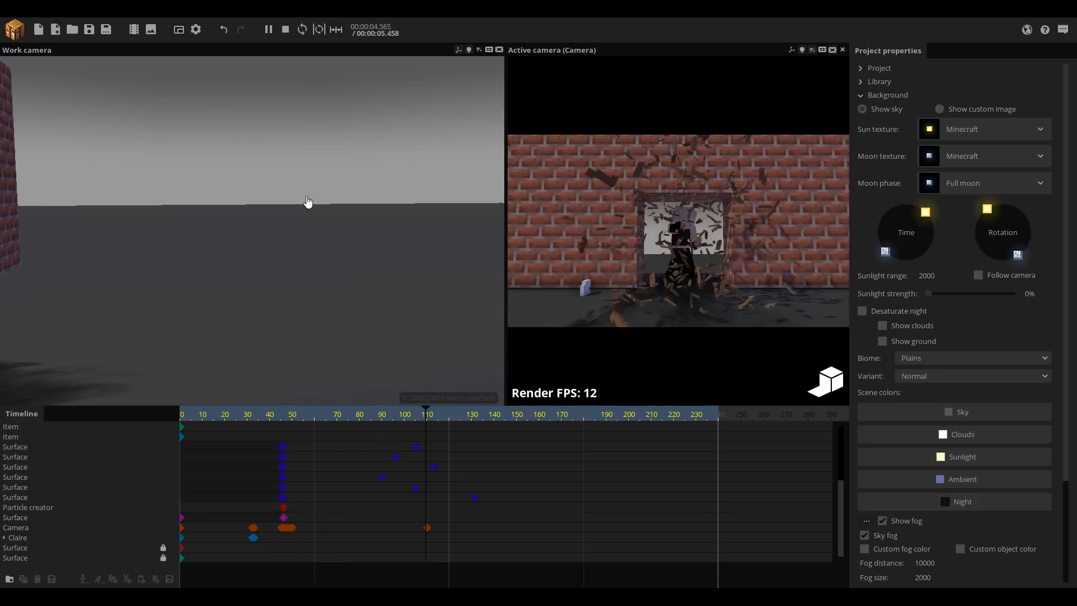
pyautogui.click(283, 29)
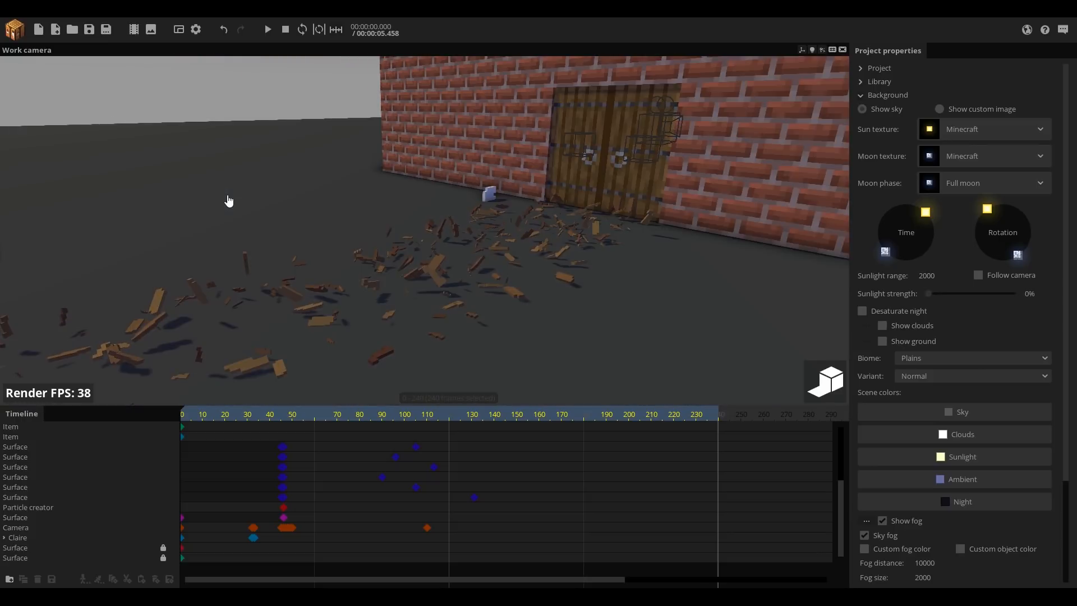
pyautogui.click(267, 29)
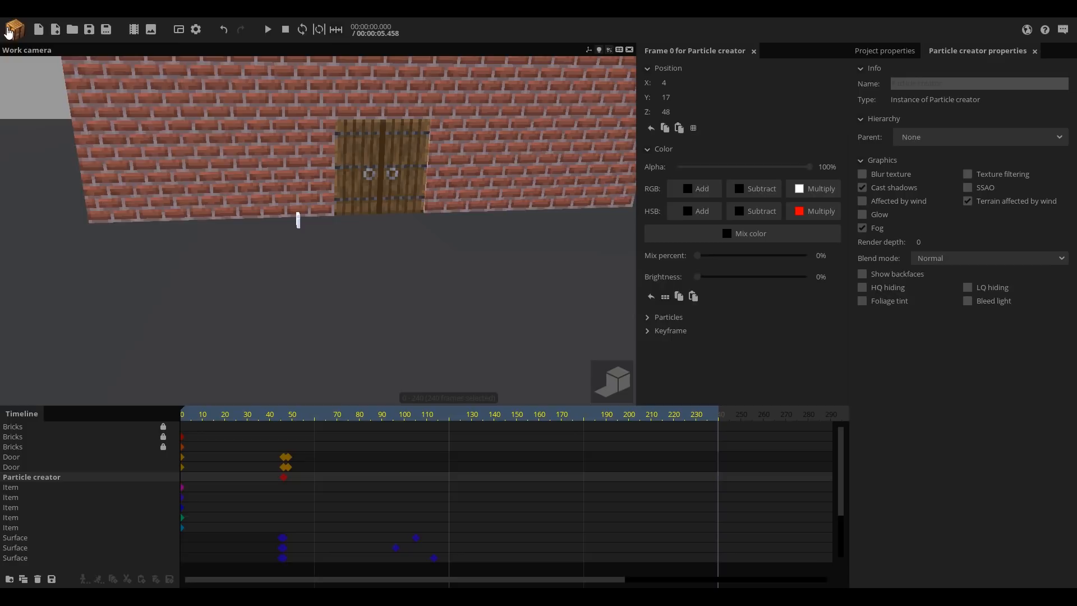
# Step: Add a new Particle creator with the Default spawner from the Add object list
pyautogui.click(12, 30)
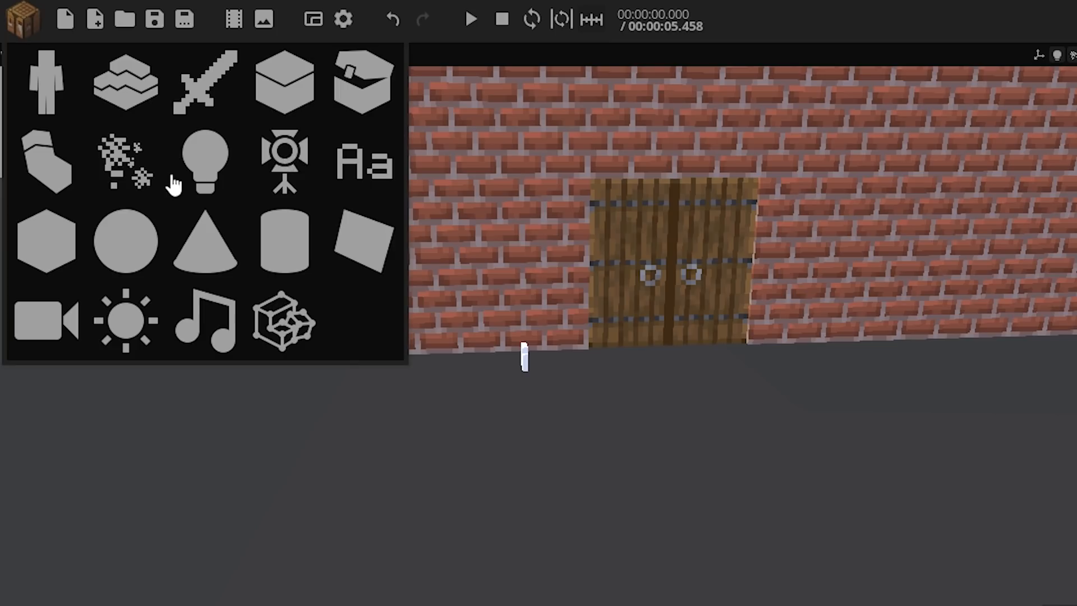
pyautogui.click(125, 161)
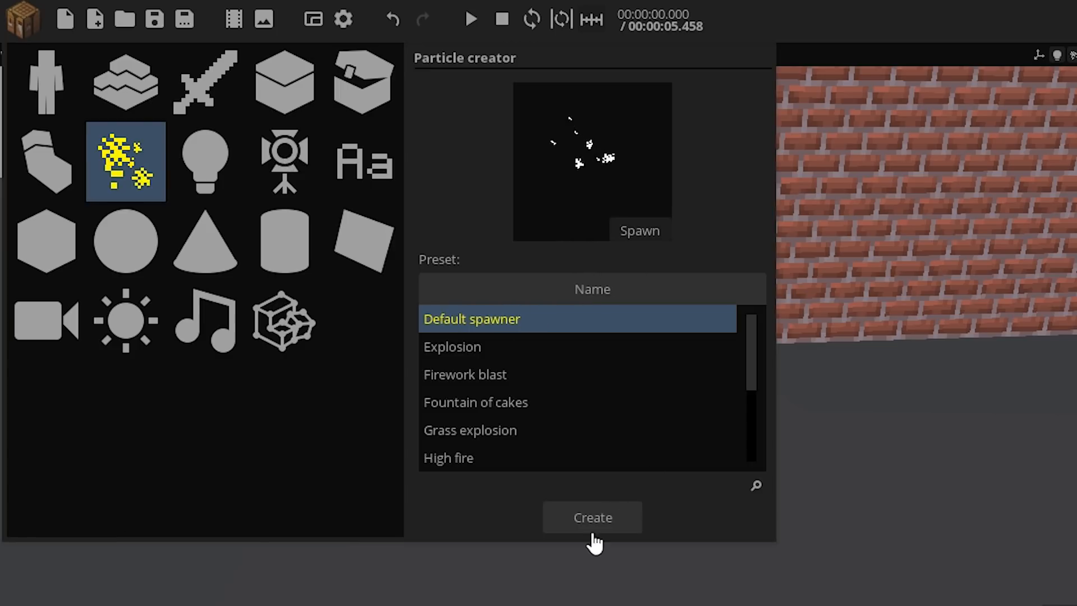
pyautogui.click(591, 517)
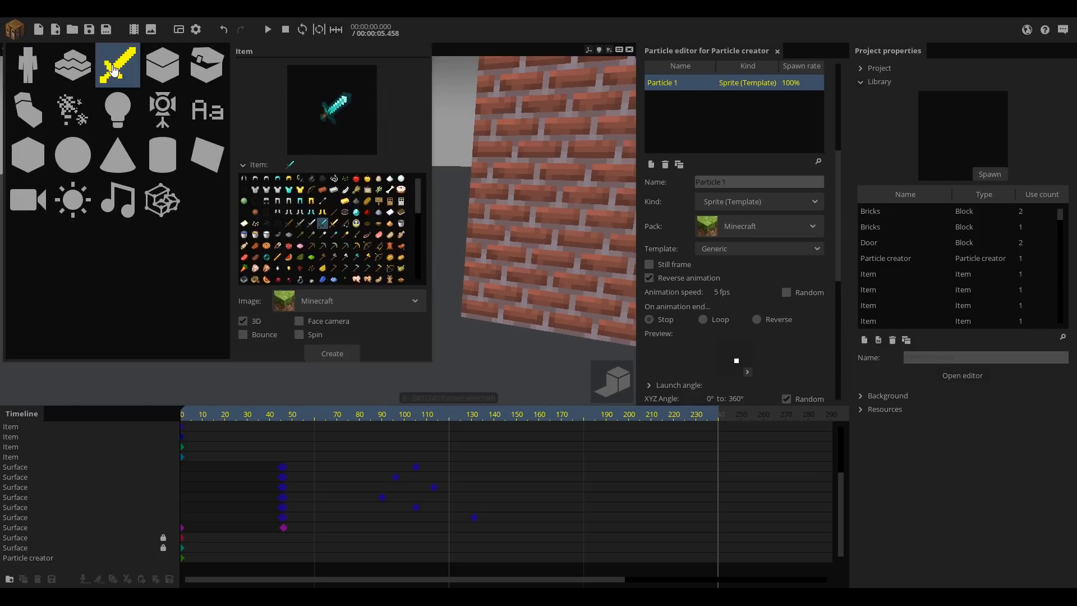
# Step: Set the item Image to the Explosion sheet and confirm importing it as a 16x16 item sheet
pyautogui.click(354, 184)
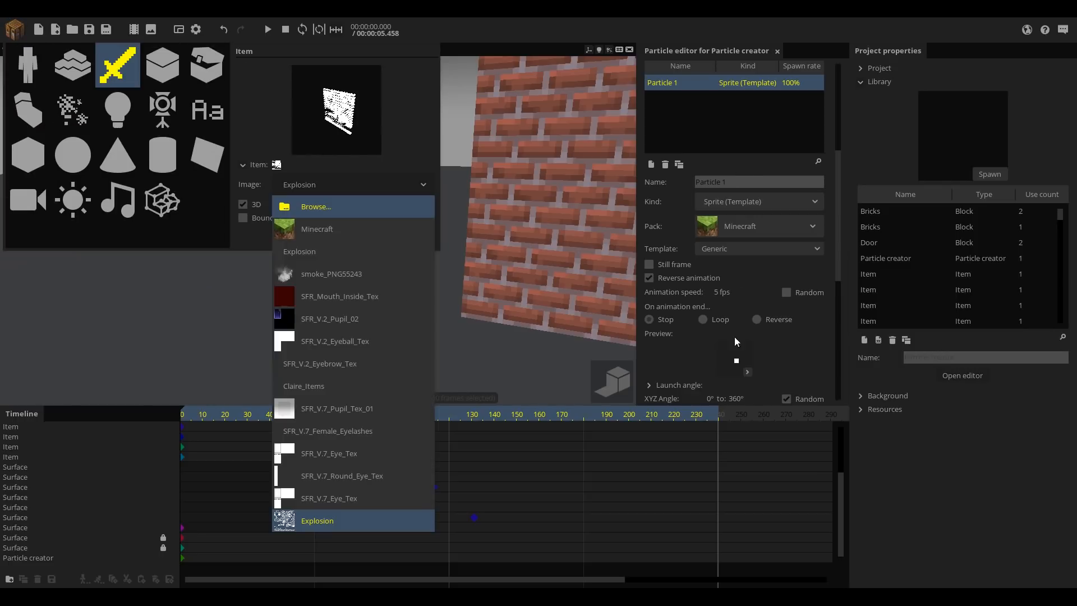
pyautogui.click(316, 519)
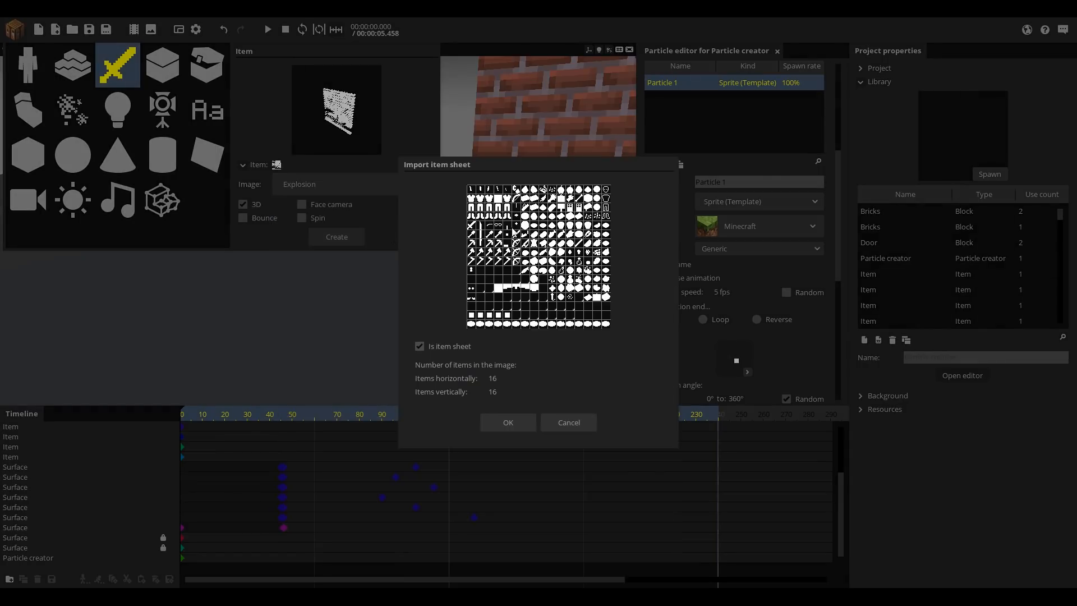
pyautogui.moveTo(429, 332)
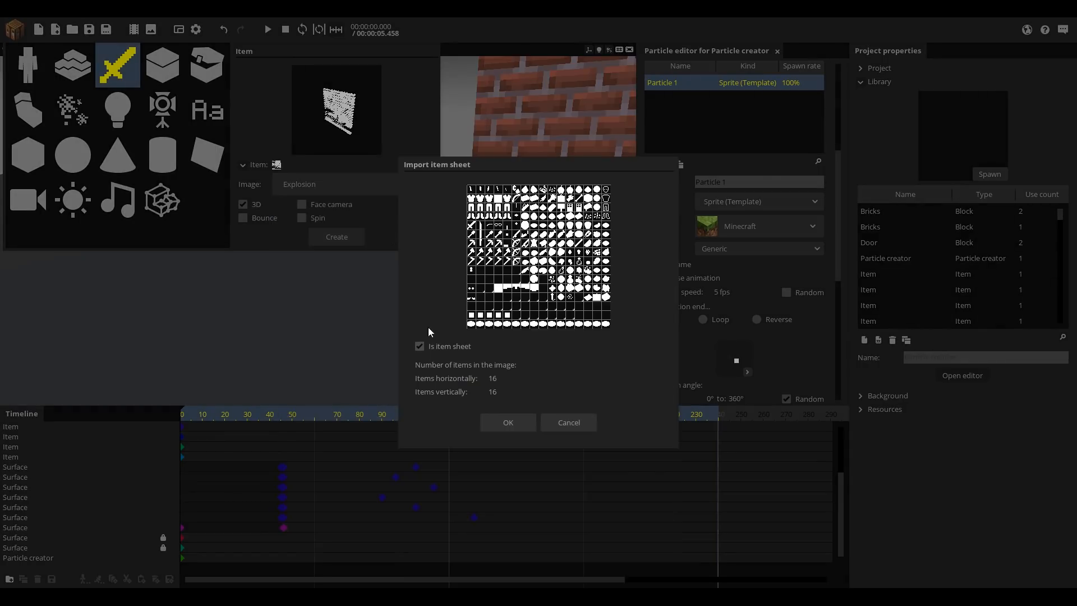
pyautogui.click(506, 423)
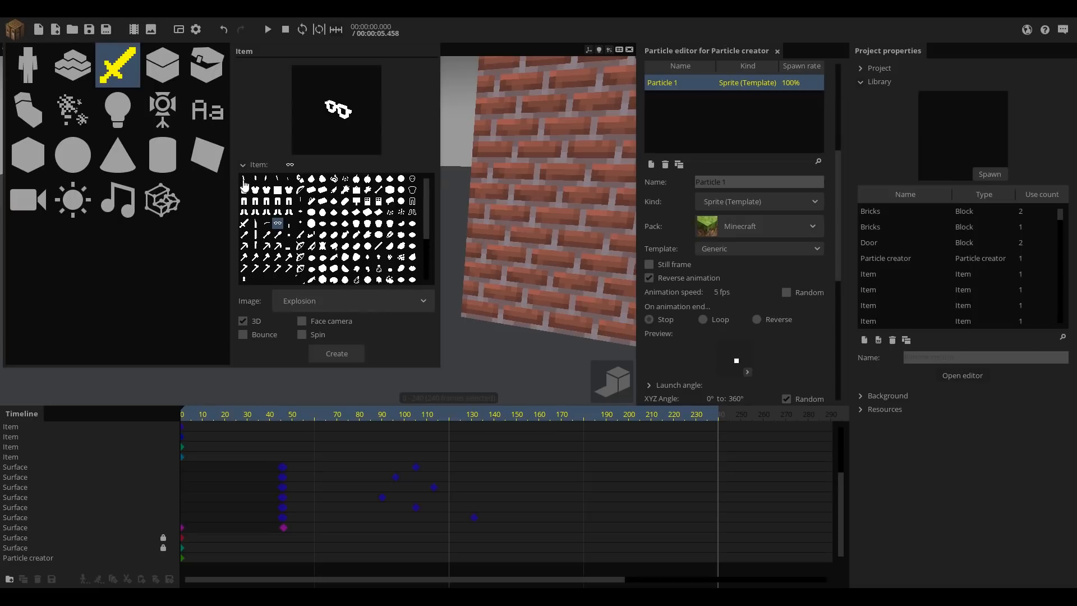
# Step: Choose a splinter shape from the sheet and create it as a 3D item in the scene
pyautogui.click(287, 178)
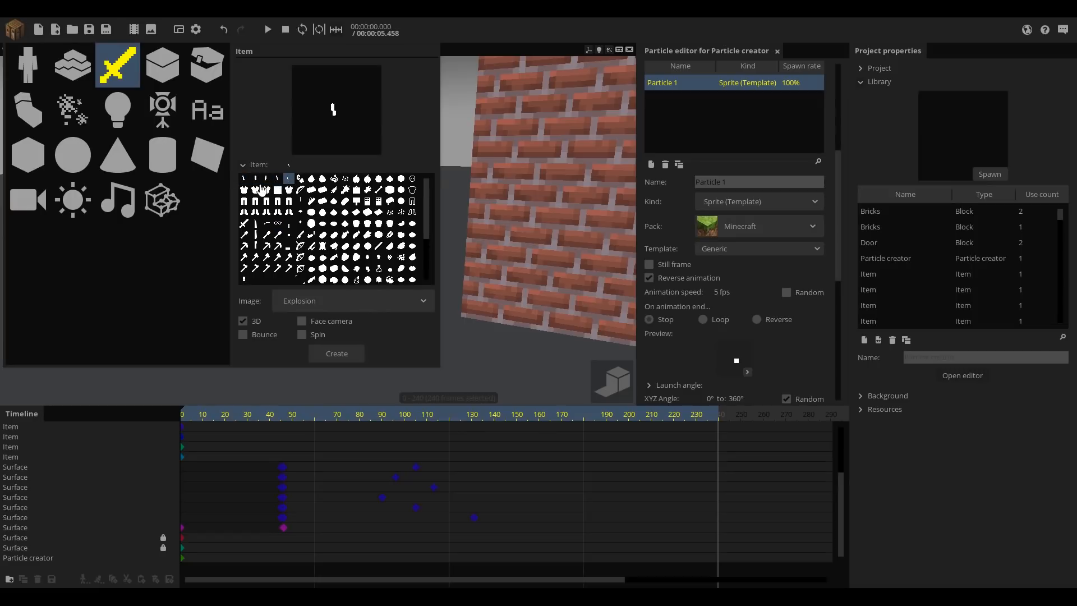
pyautogui.click(288, 178)
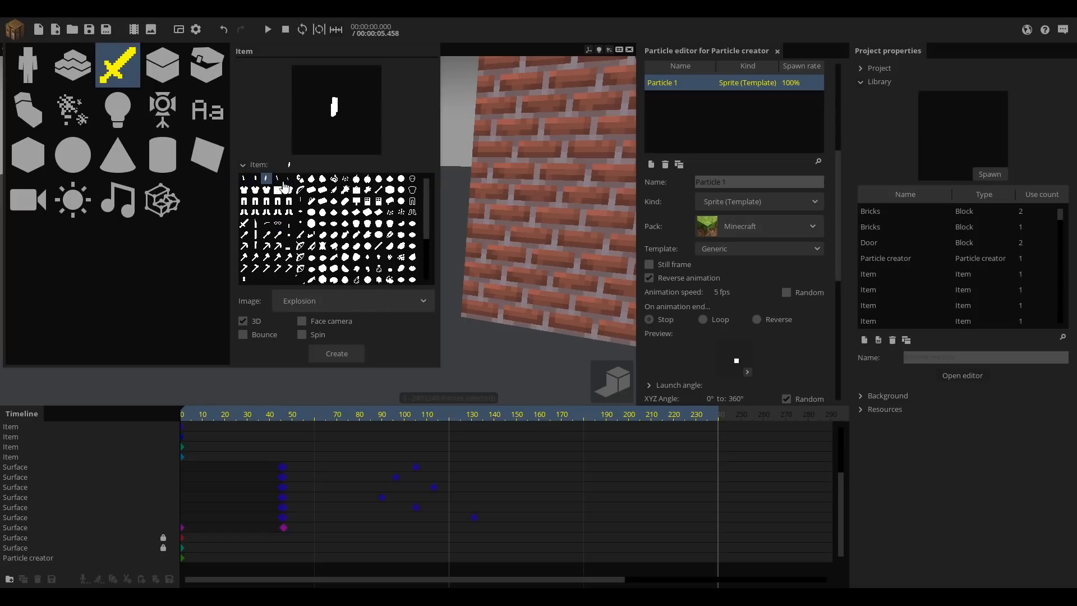
pyautogui.click(243, 179)
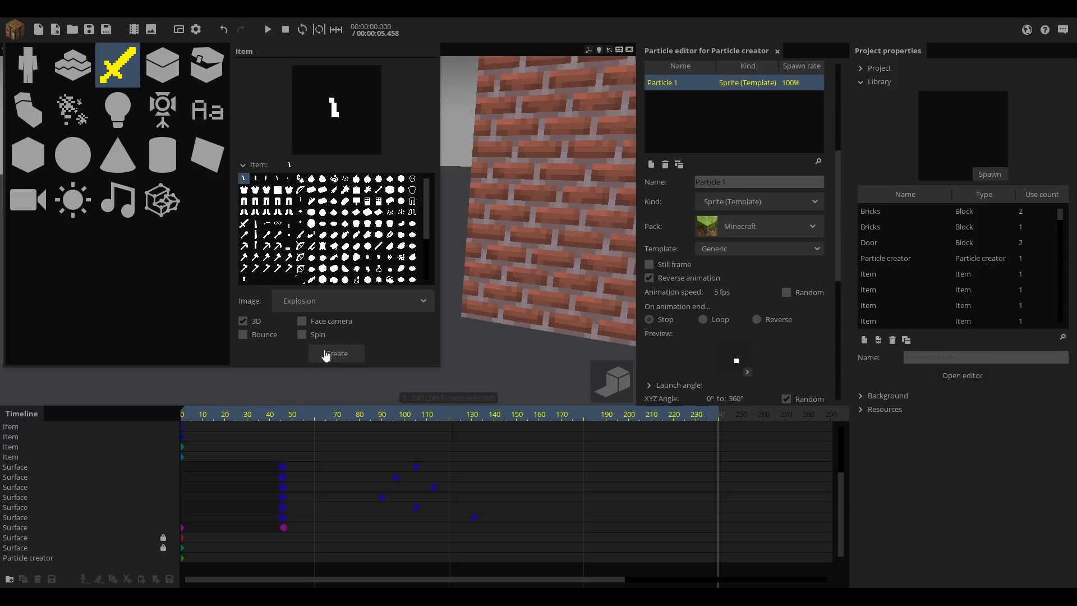
pyautogui.click(335, 353)
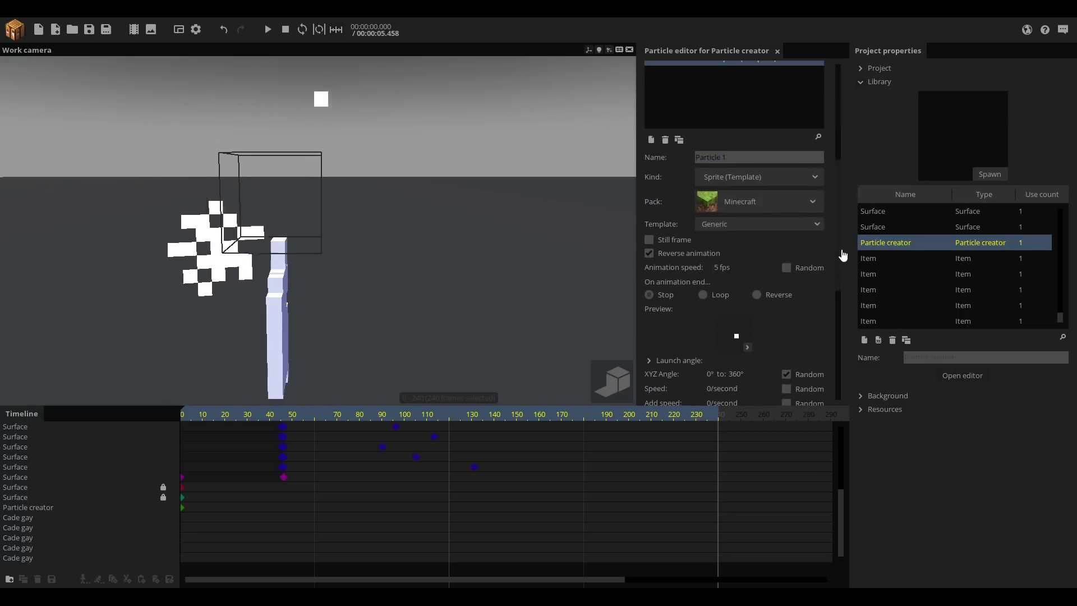
# Step: Change the particle Kind from sprite to the splinter Item so the creator emits splinters
pyautogui.click(757, 176)
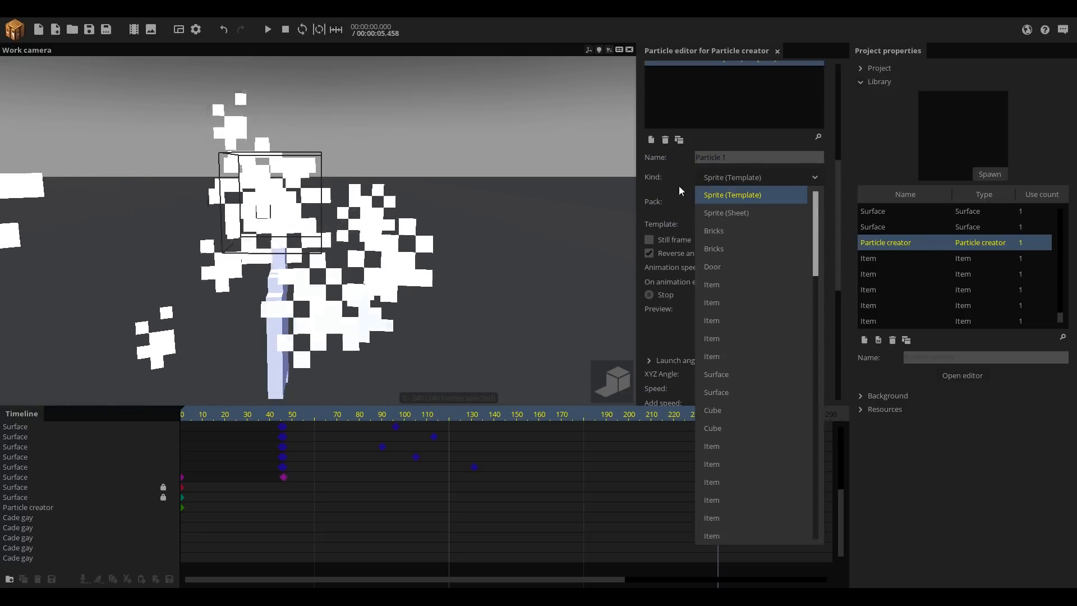
pyautogui.scroll(-3)
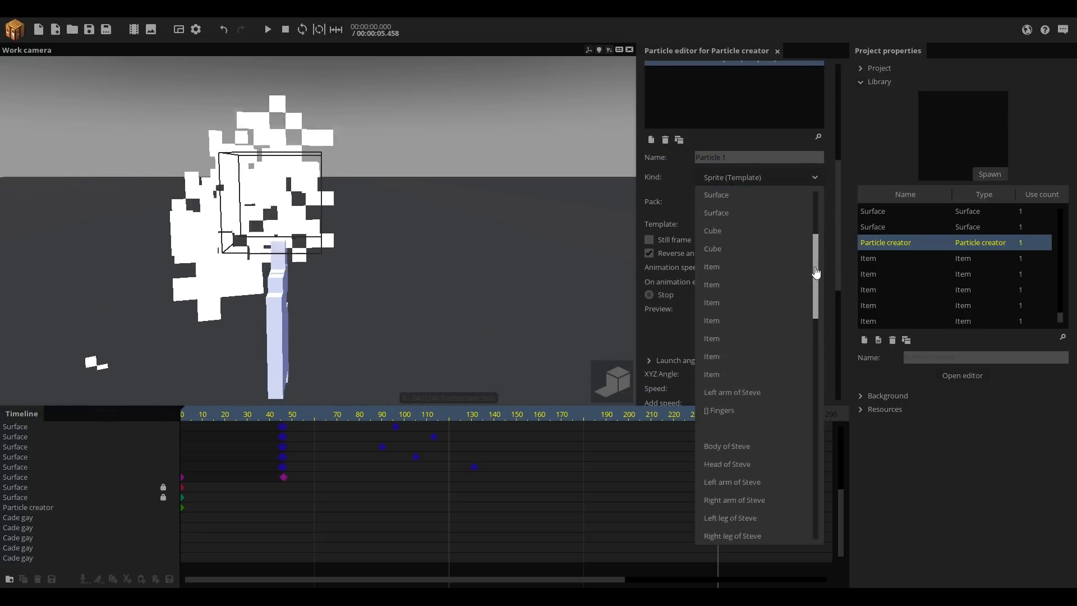
pyautogui.scroll(-3)
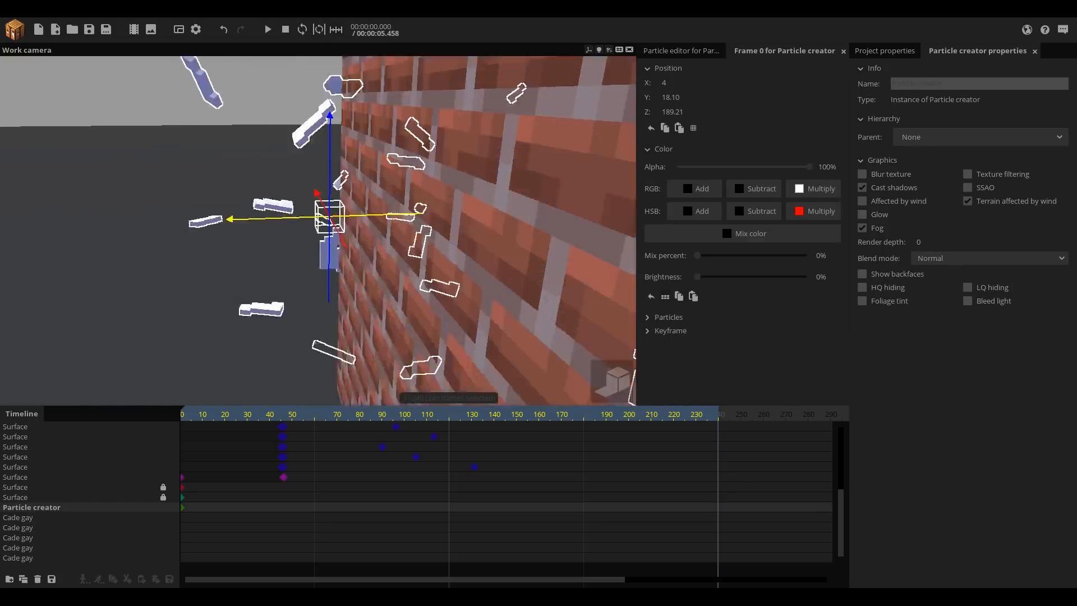
pyautogui.click(679, 51)
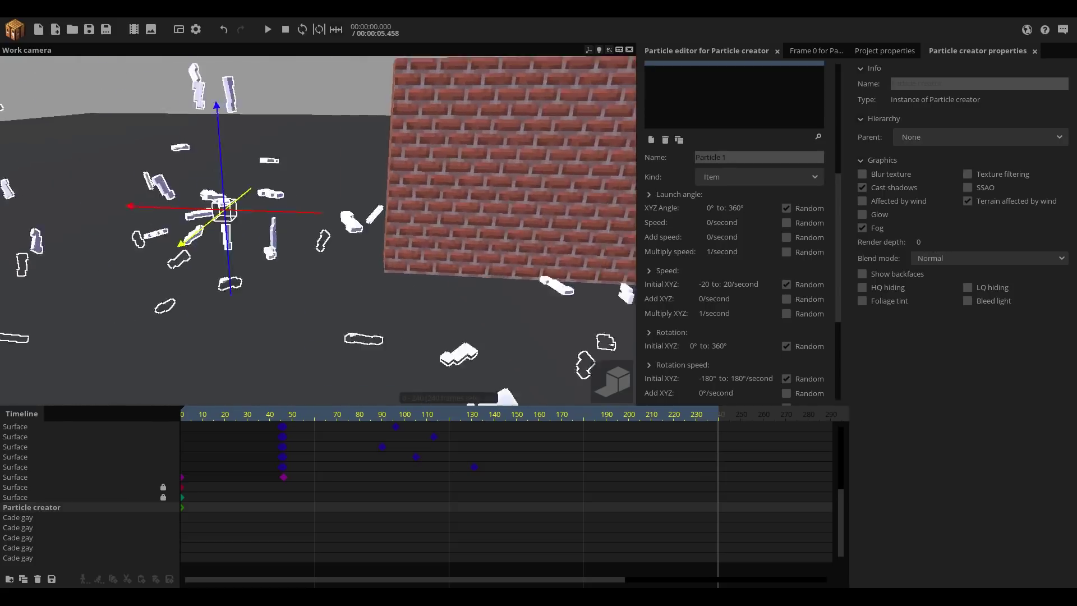
# Step: Zero the launch angle and initial speed, set rotation speed -493 to 180, and randomize scale 0.26–0.98
pyautogui.scroll(-3)
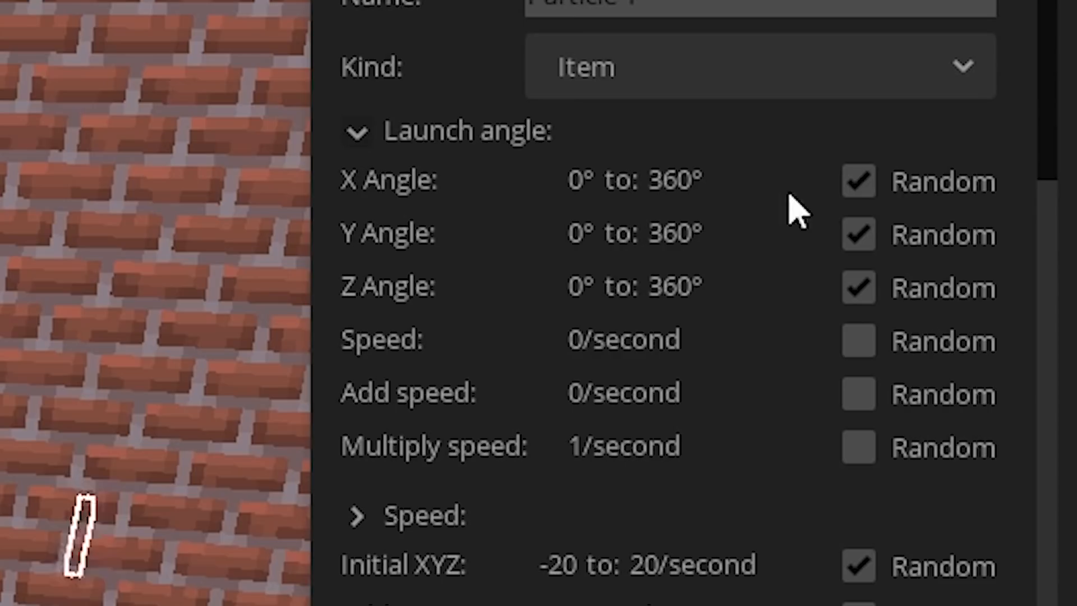
pyautogui.scroll(-3)
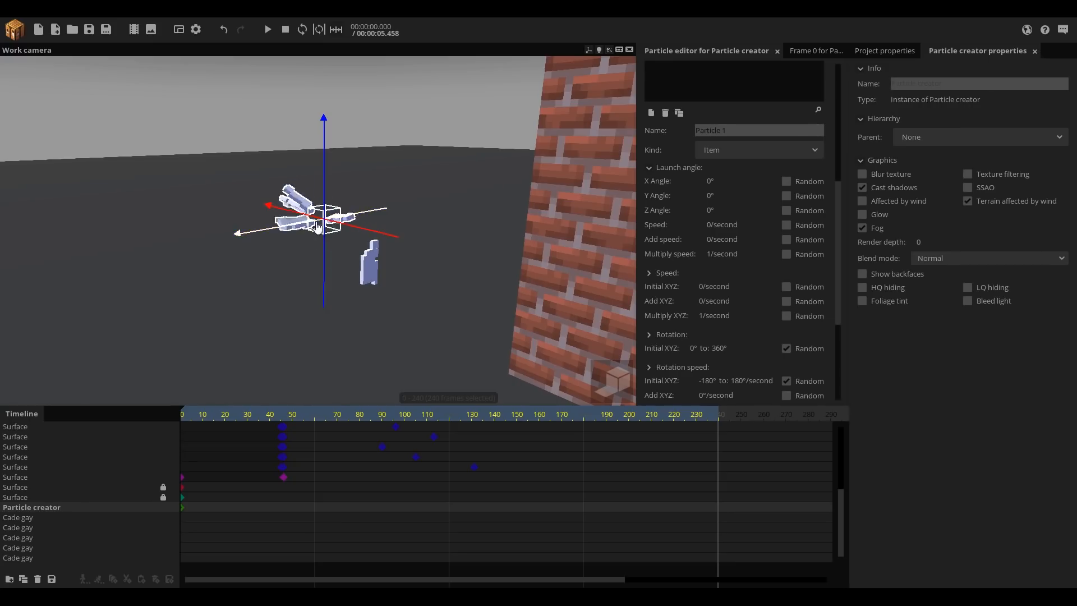
pyautogui.scroll(-3)
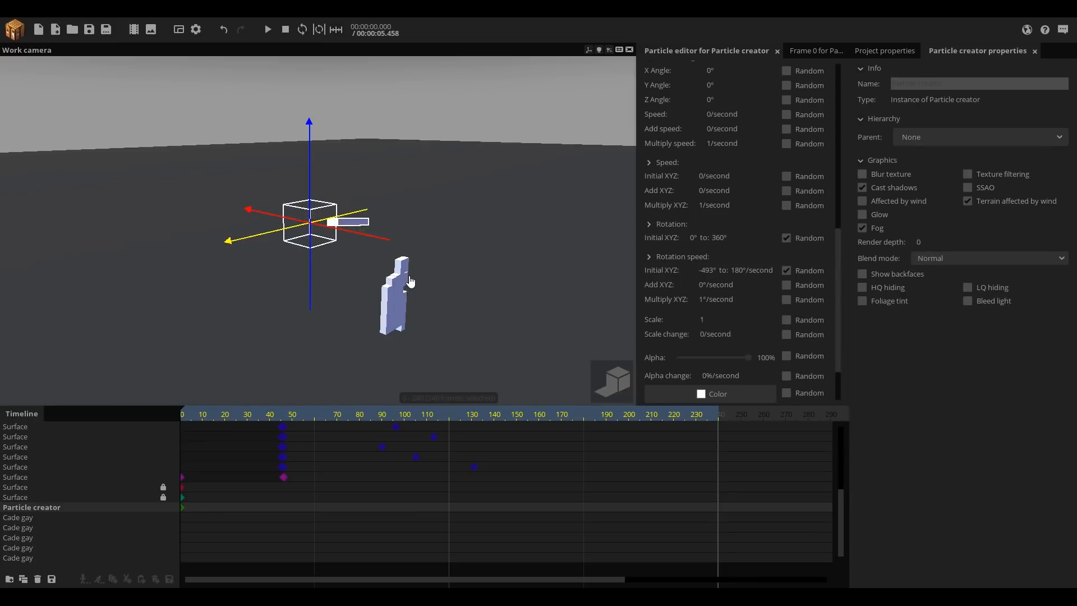
pyautogui.click(786, 319)
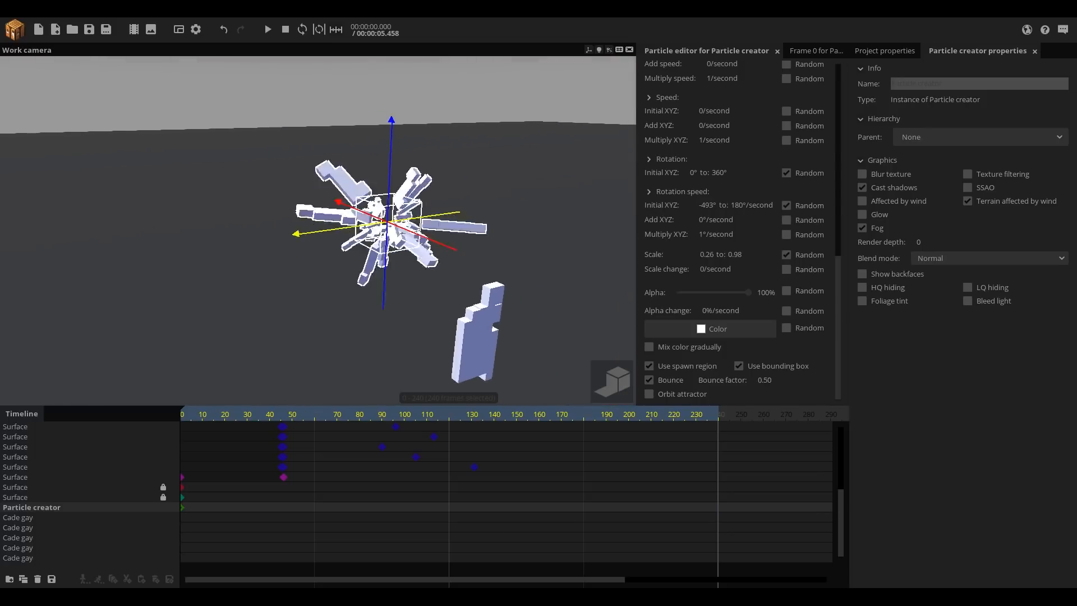
pyautogui.scroll(-3)
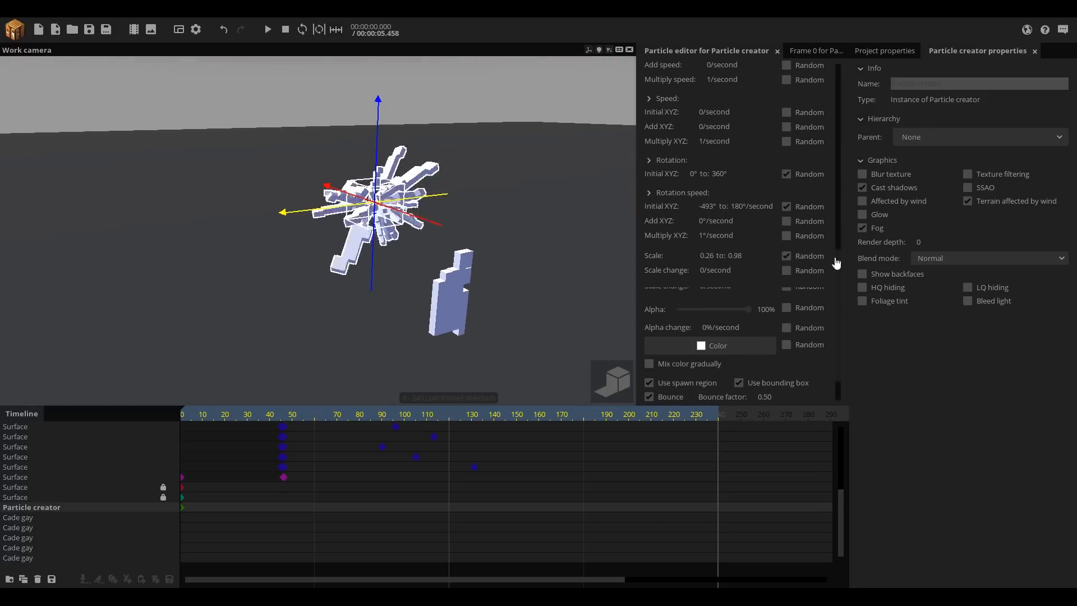
pyautogui.scroll(3)
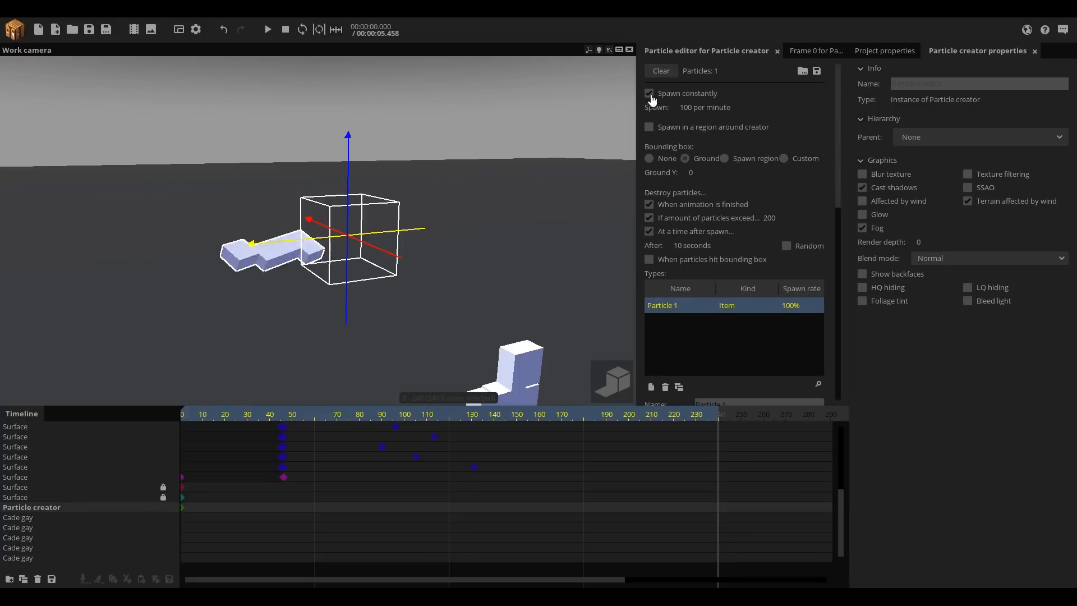
# Step: Turn off constant spawning, fire a burst of 20, and randomize initial speed -20 to 179.75 on X, ±20 on Y/Z
pyautogui.click(659, 71)
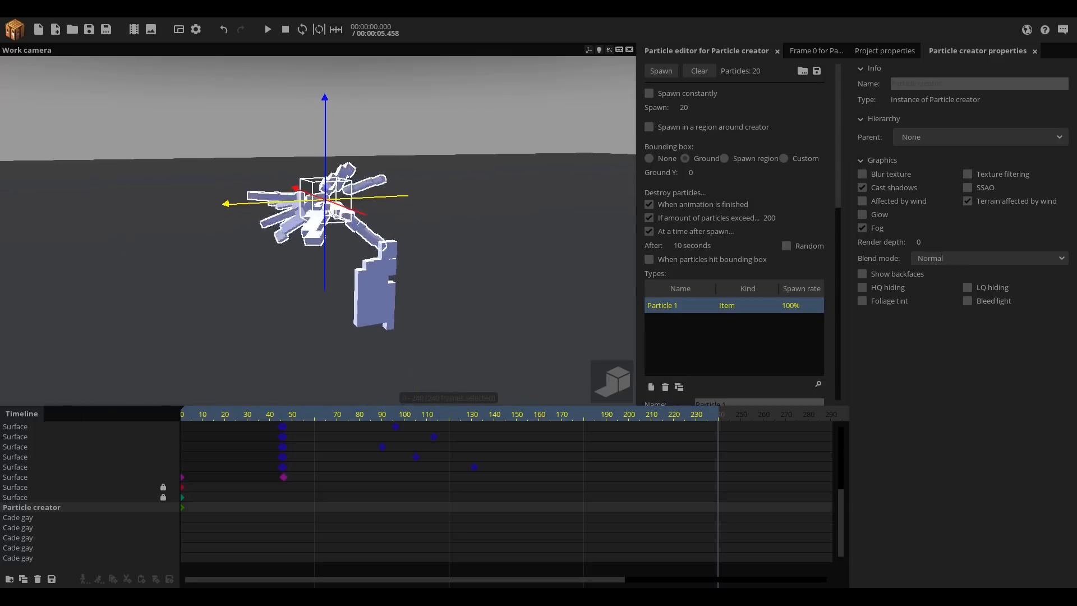
pyautogui.click(659, 70)
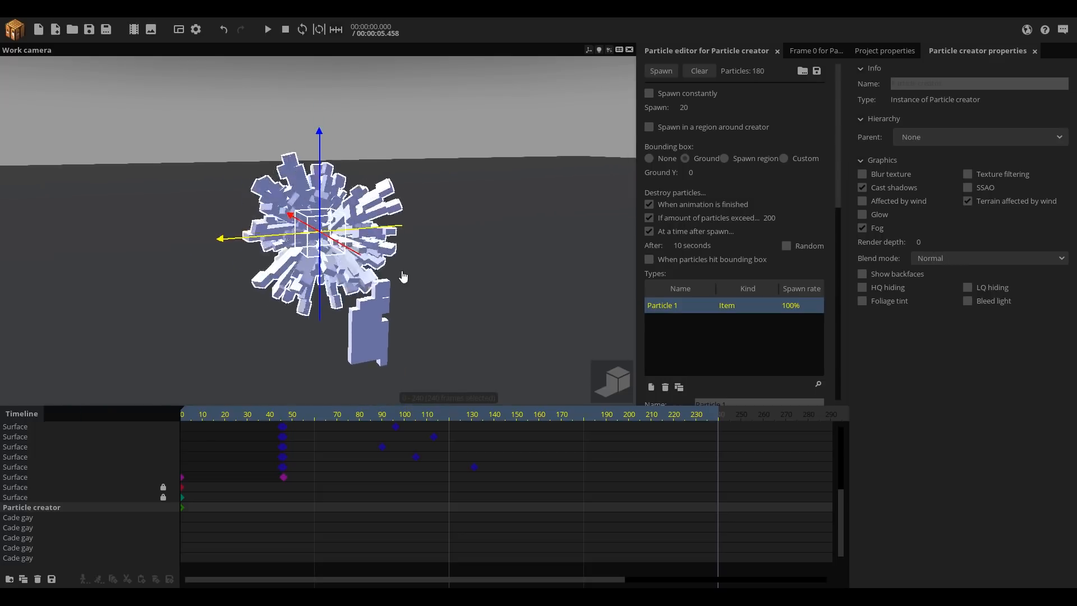
pyautogui.doubleClick(662, 305)
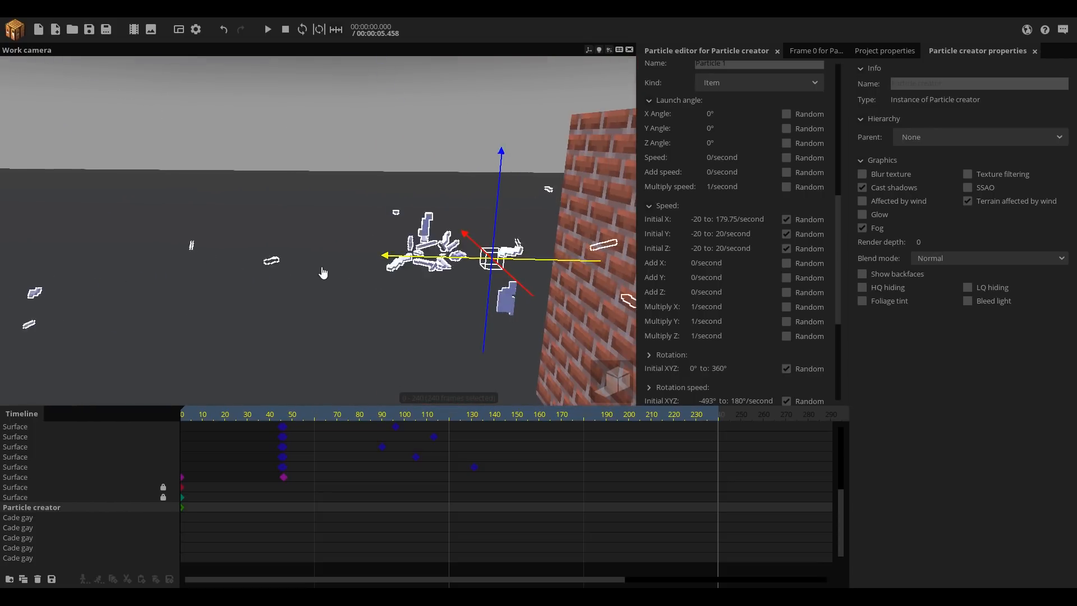
# Step: Add a -1.50 Y speed change, adjust the X/Y/Z multipliers, and raise Initial X maximum to 190
pyautogui.scroll(-3)
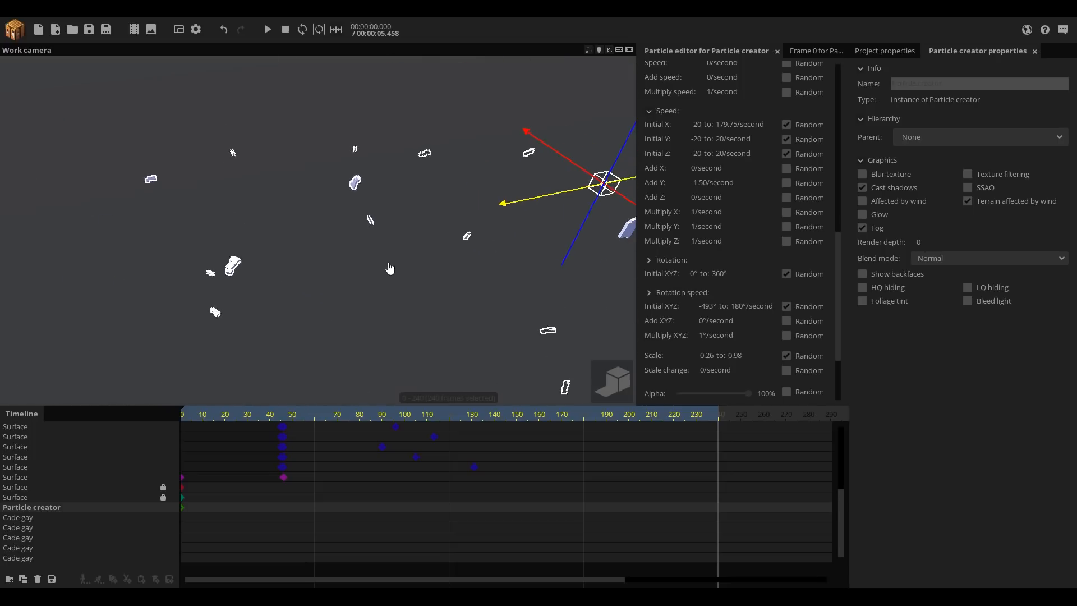
pyautogui.click(693, 212)
pyautogui.write('0')
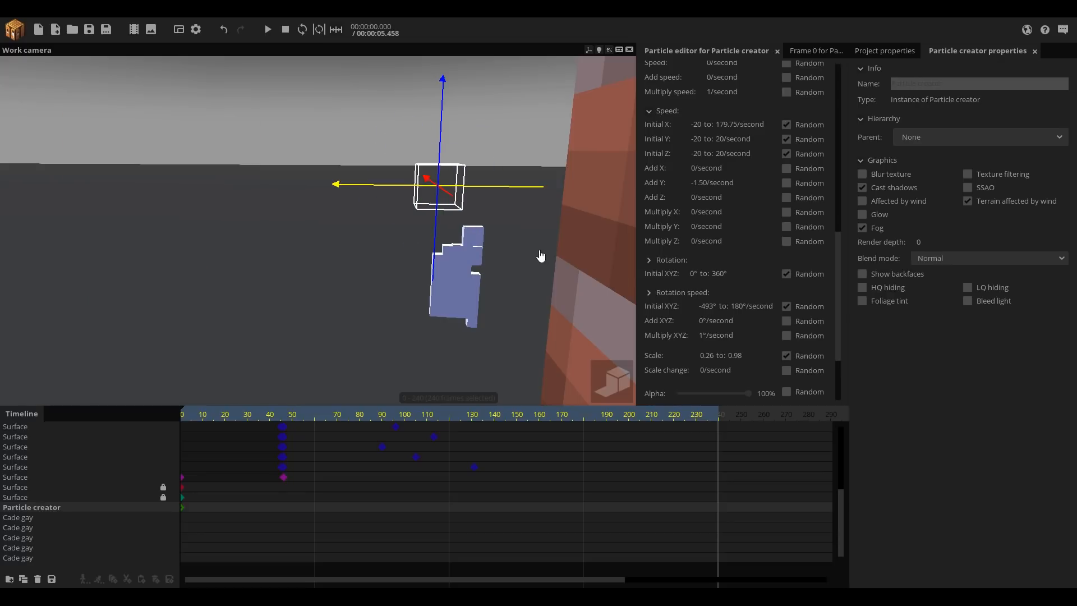
pyautogui.moveTo(458, 273)
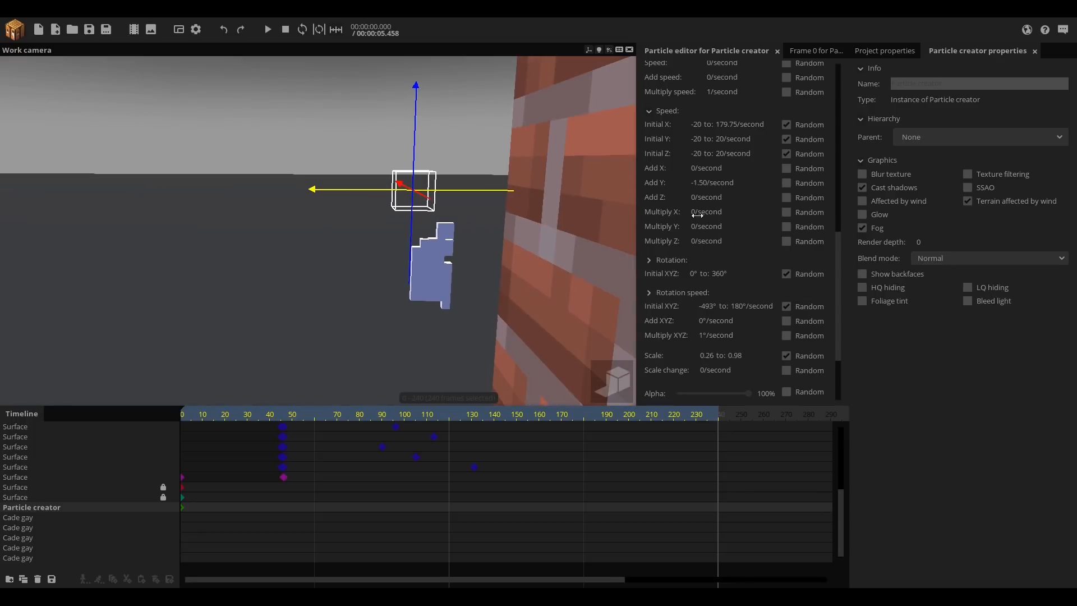
pyautogui.moveTo(695, 224)
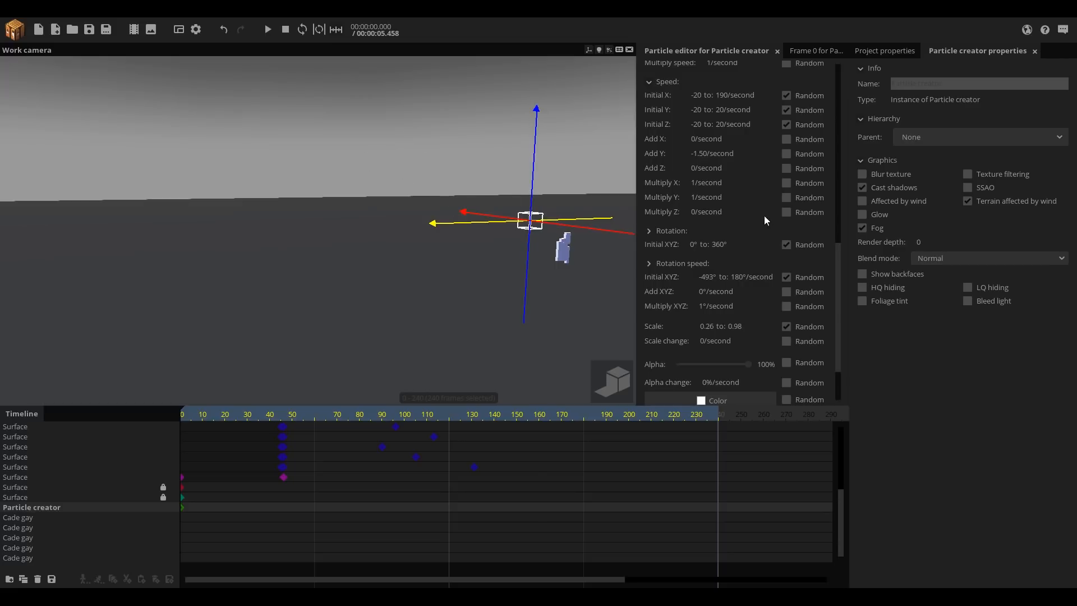
# Step: Set the Z speed multiplier to 0.25 per second and spawn a preview burst in front of the wall
pyautogui.click(727, 108)
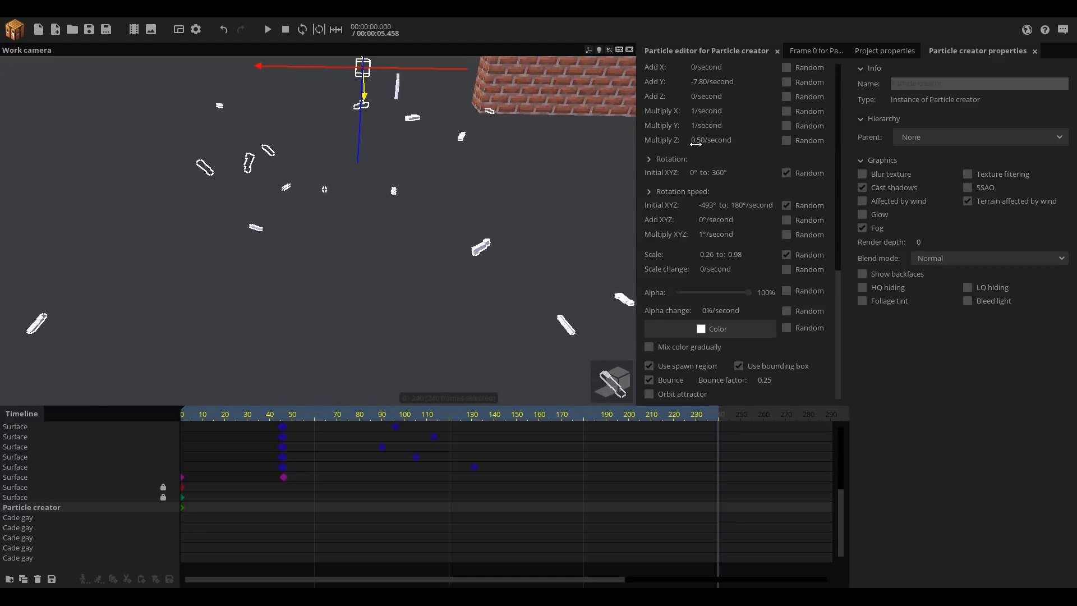
pyautogui.click(711, 140)
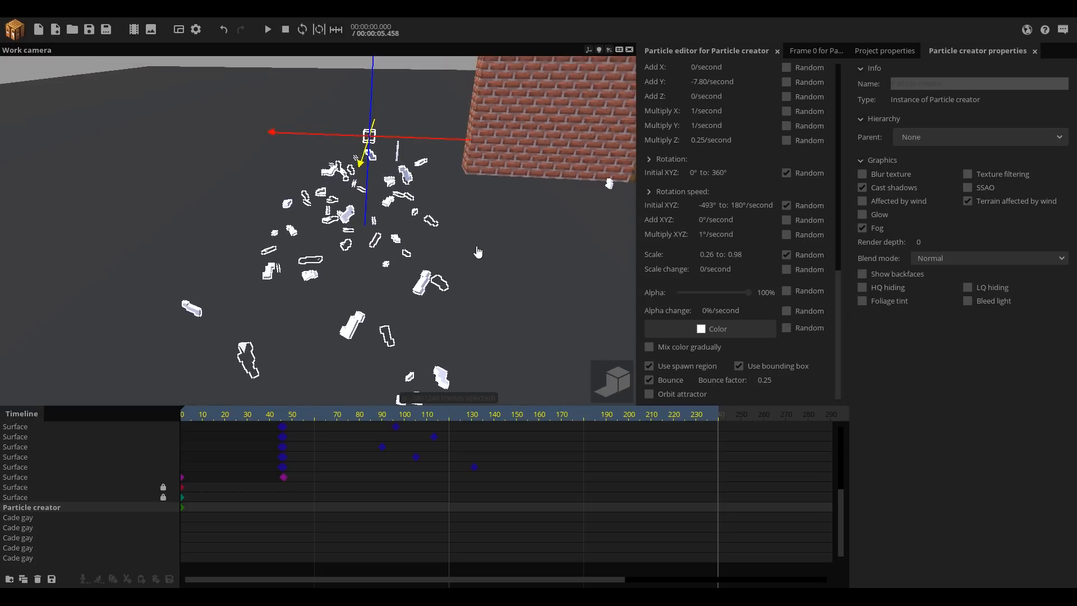
pyautogui.click(883, 51)
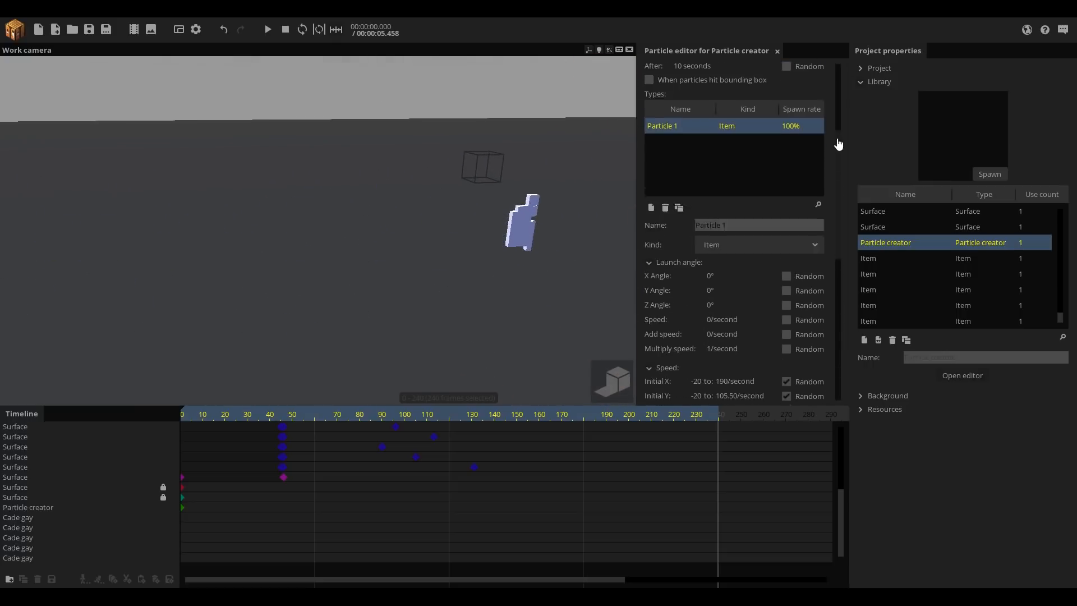
# Step: Duplicate Particle 1 into five types at 20% each, assigning each Kind a different splinter item
pyautogui.scroll(3)
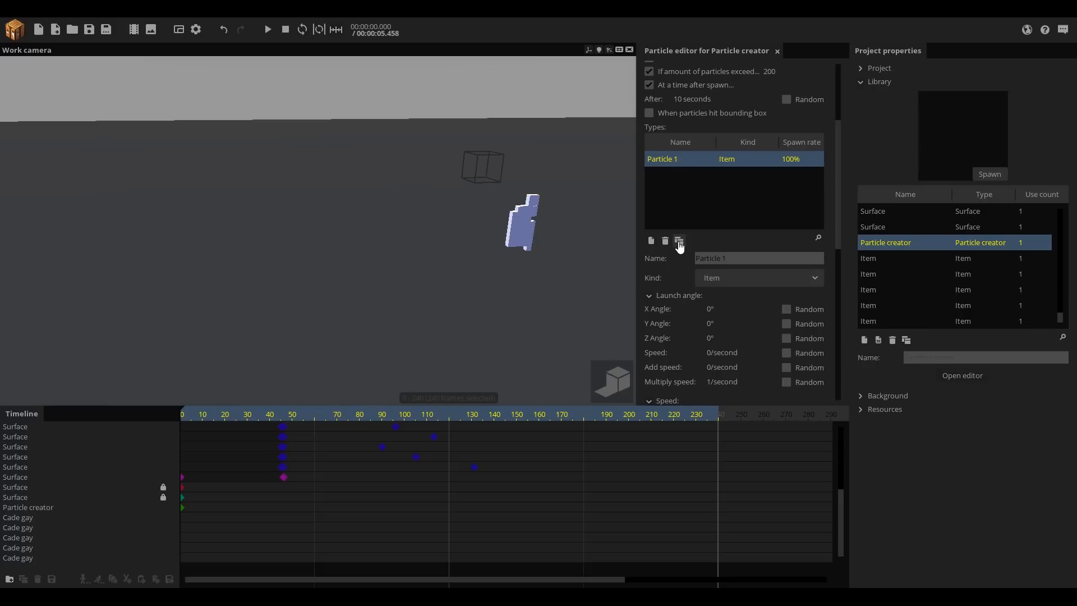
pyautogui.moveTo(603, 227)
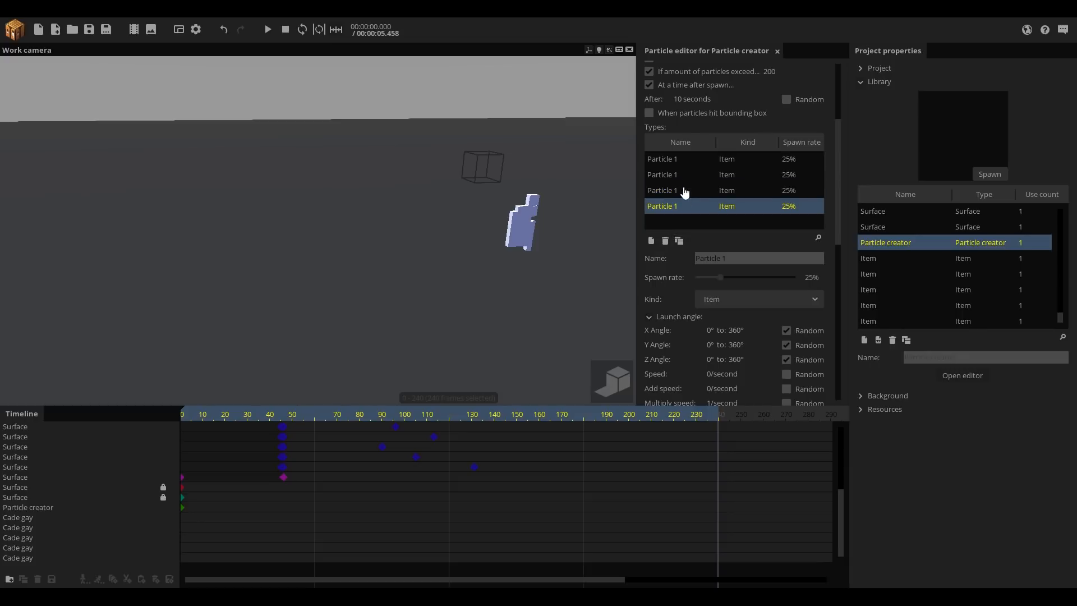
pyautogui.click(757, 299)
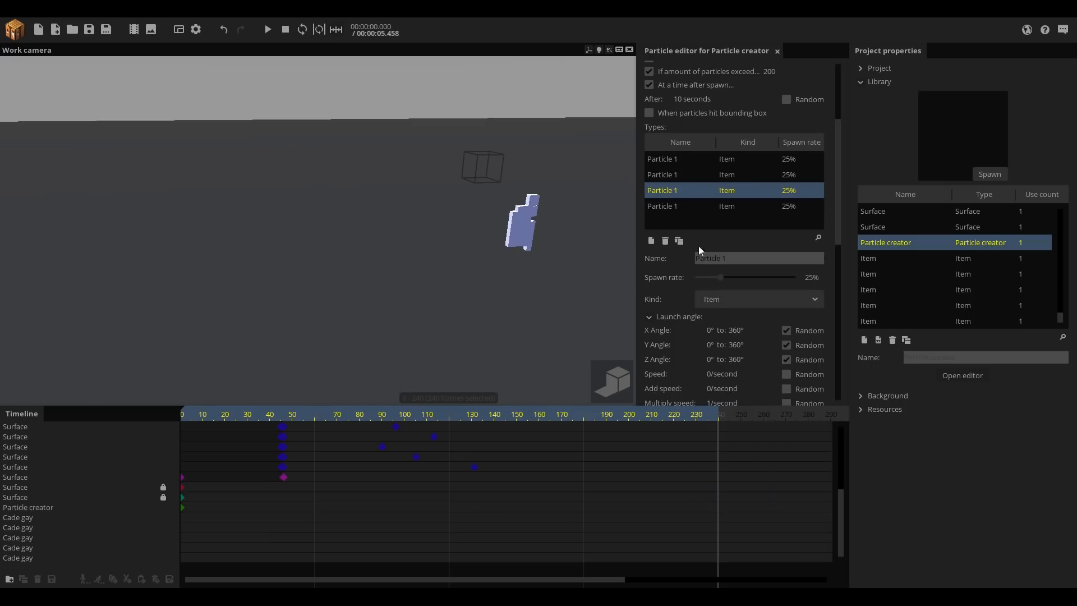
pyautogui.moveTo(678, 250)
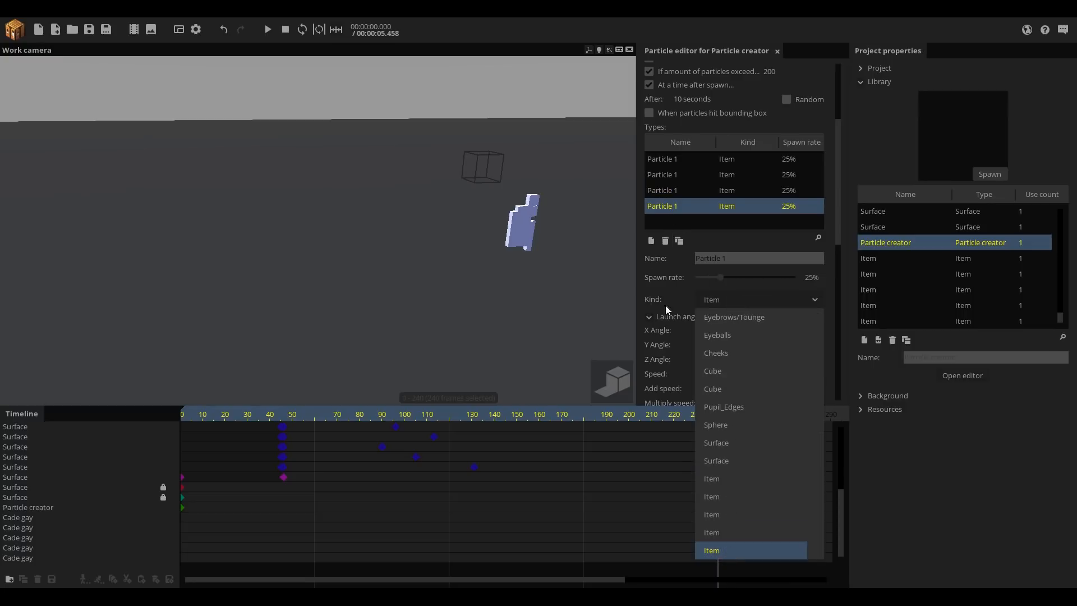
pyautogui.click(711, 549)
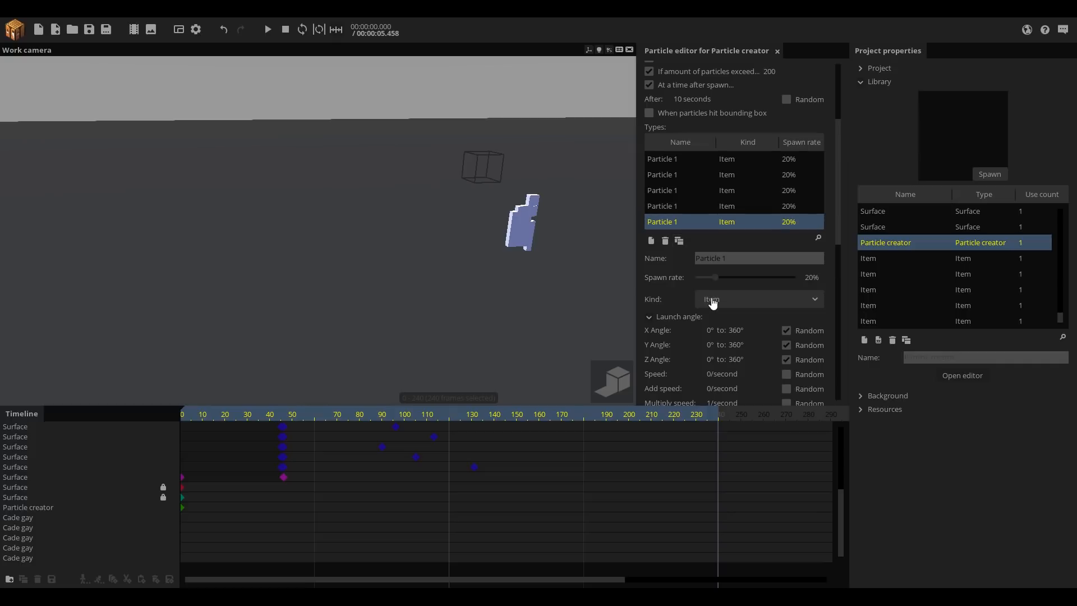
pyautogui.click(757, 299)
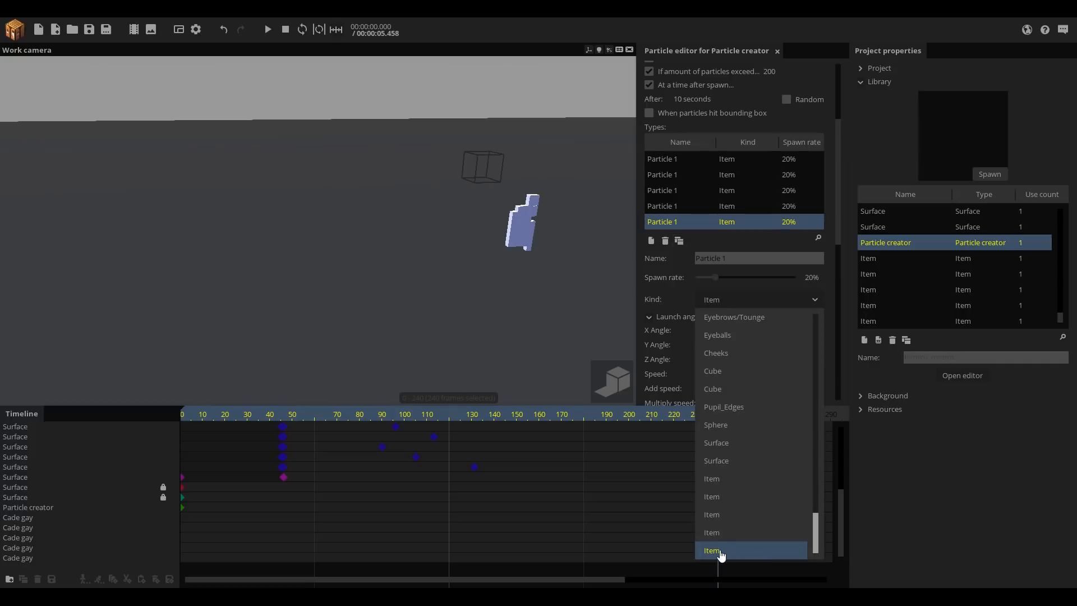
pyautogui.click(712, 550)
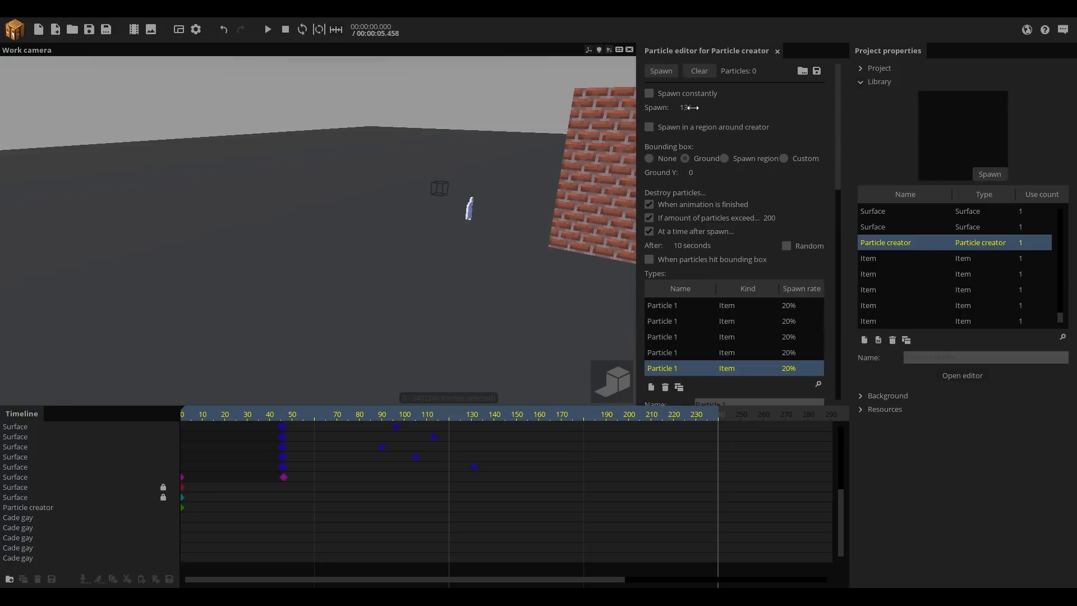
# Step: Raise Spawn to 131, fire a test burst from the five item types, then clear the particles
pyautogui.click(659, 71)
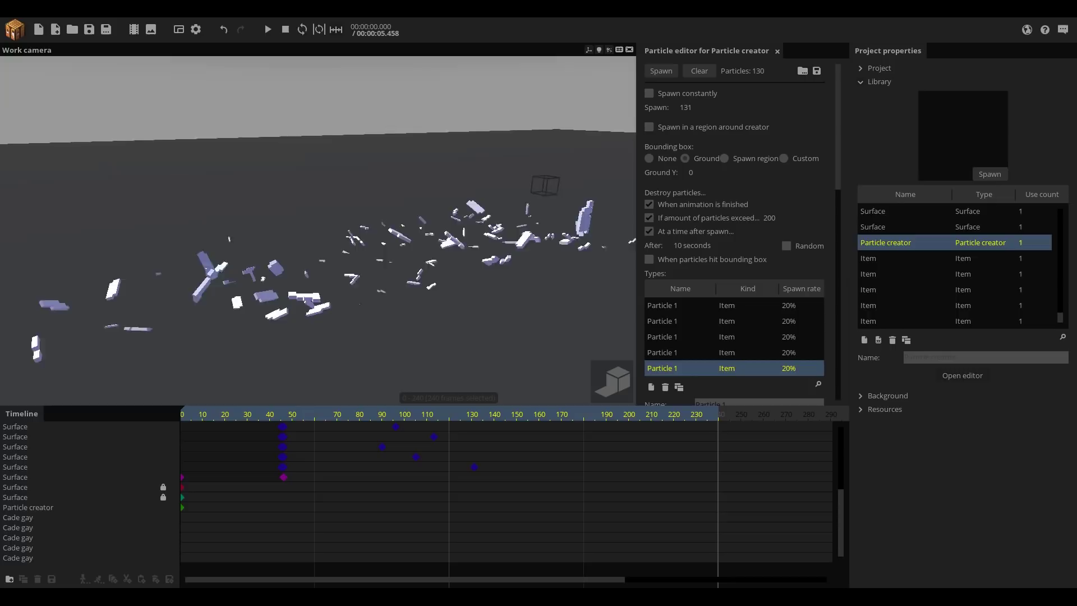
pyautogui.click(659, 71)
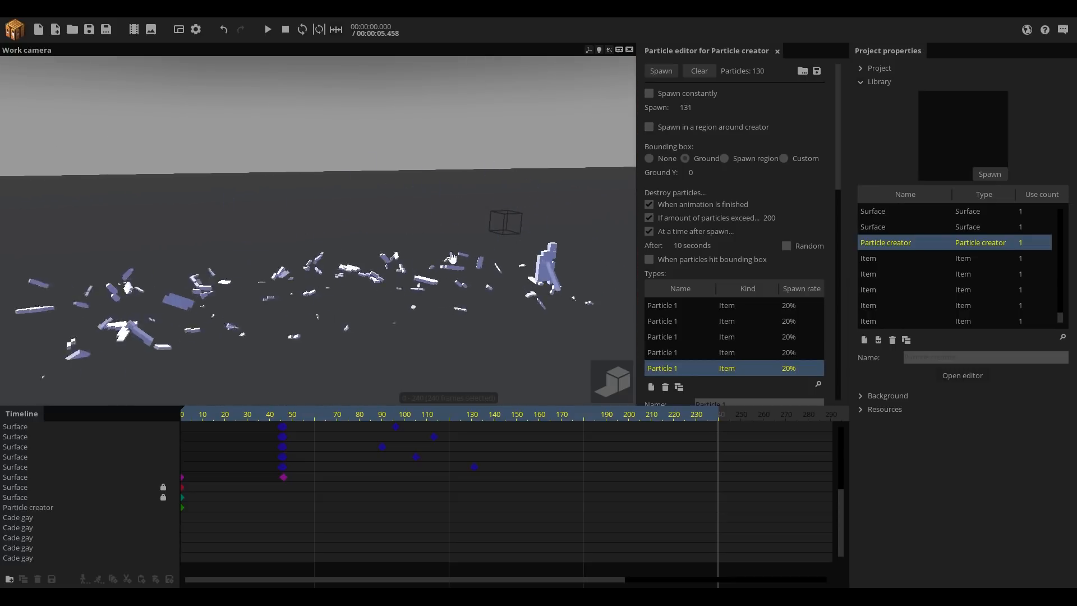
pyautogui.click(697, 70)
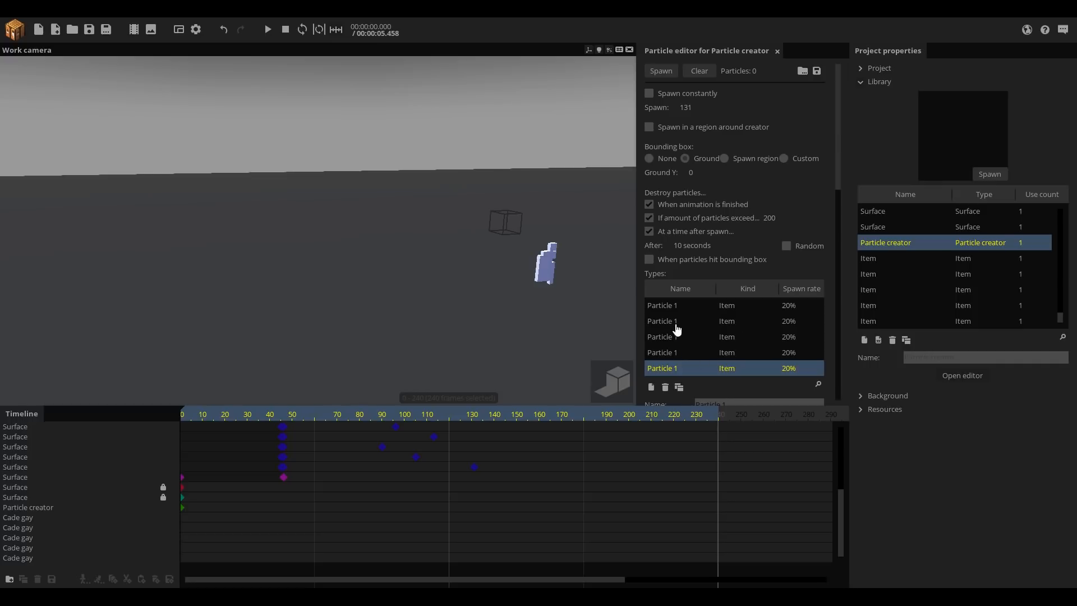
pyautogui.scroll(-3)
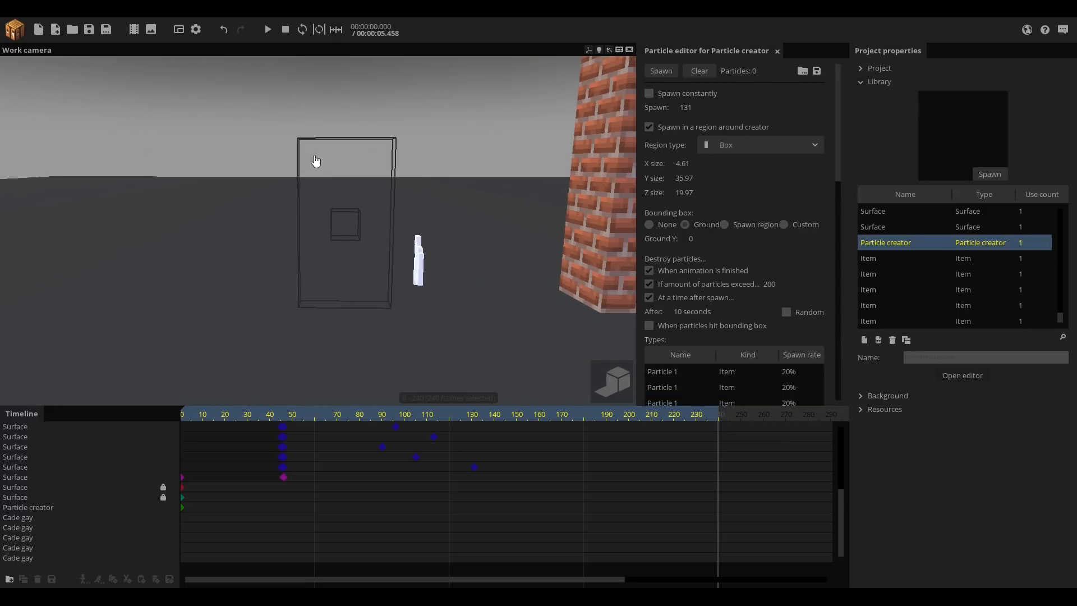
# Step: Spawn a burst of splinters from the box region and select the particle creator near the door
pyautogui.click(659, 71)
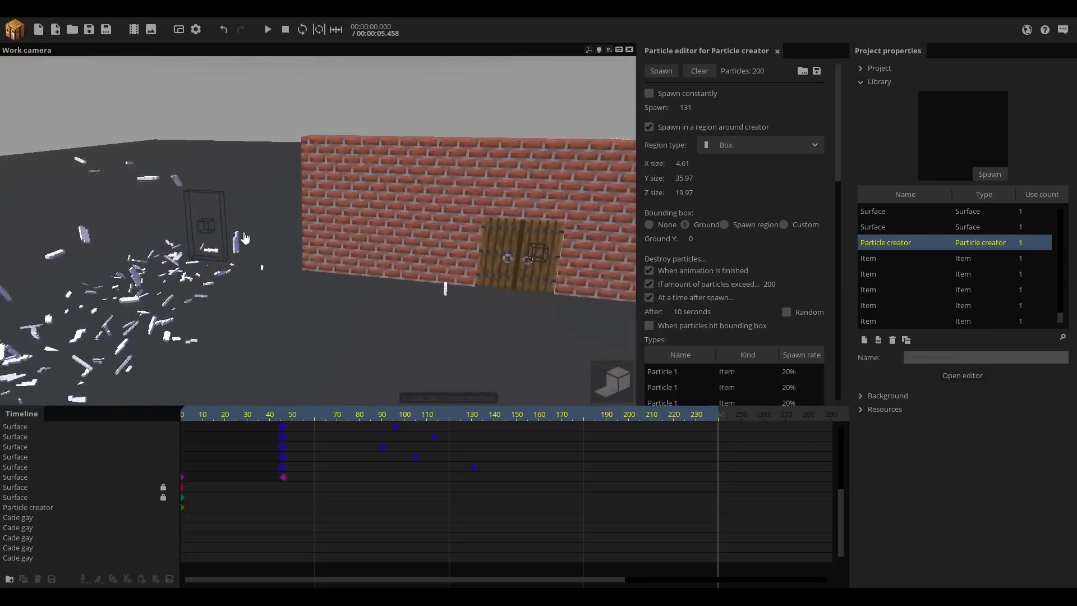
pyautogui.click(498, 247)
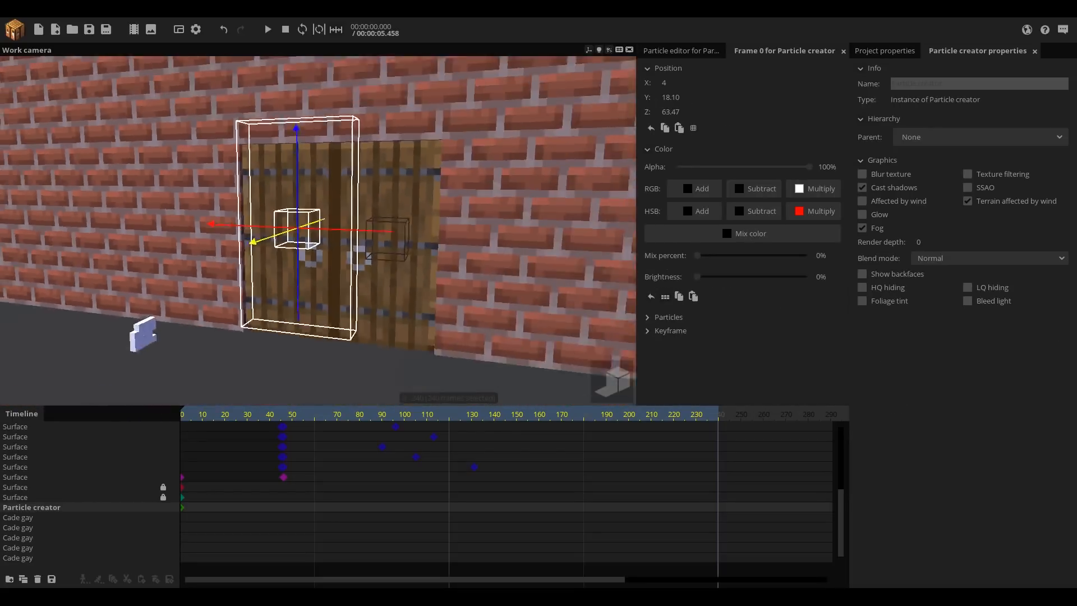
pyautogui.click(679, 50)
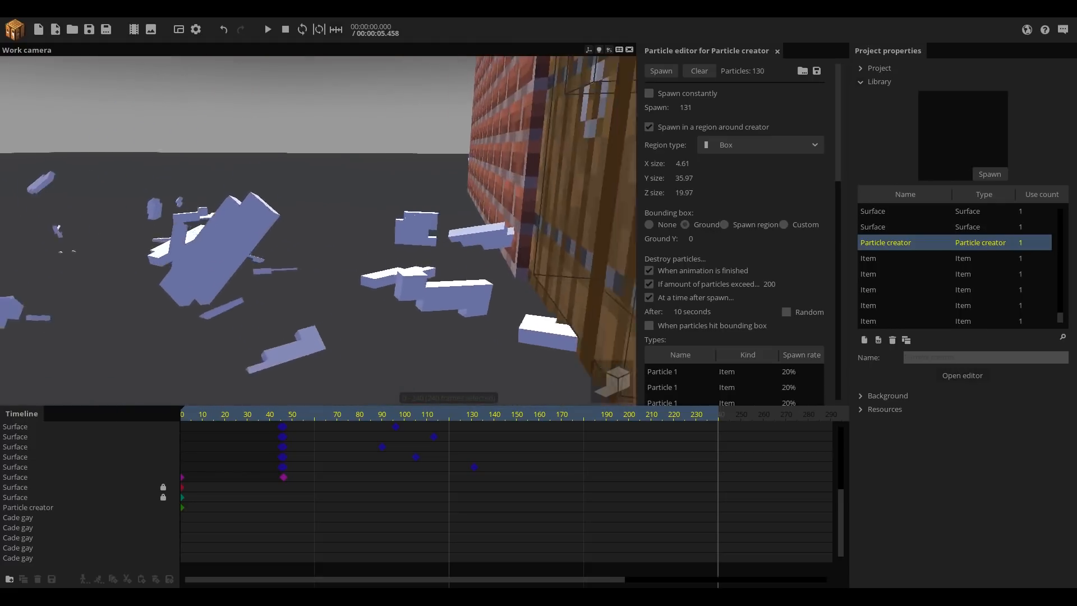
# Step: Clear the preview and fire fresh splinter bursts from the creator at X 5.98 over the door
pyautogui.click(696, 71)
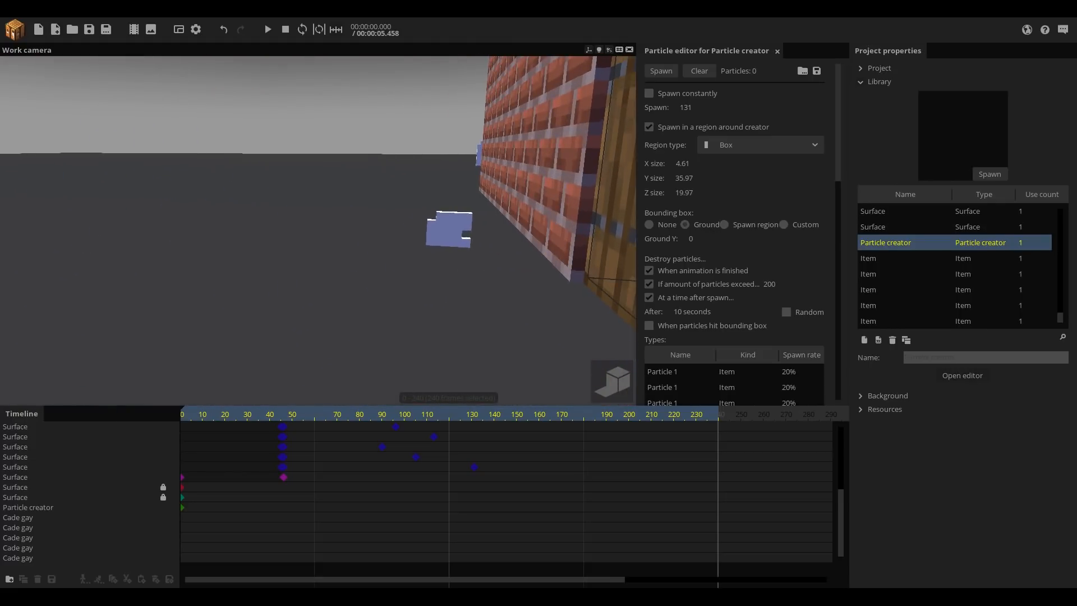
pyautogui.click(659, 71)
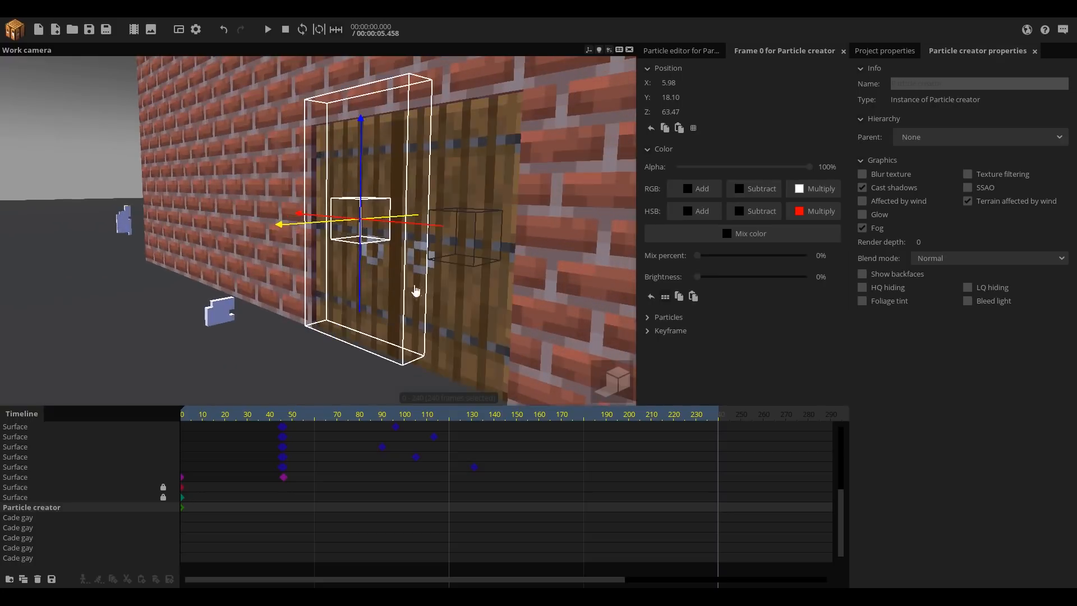
pyautogui.click(680, 50)
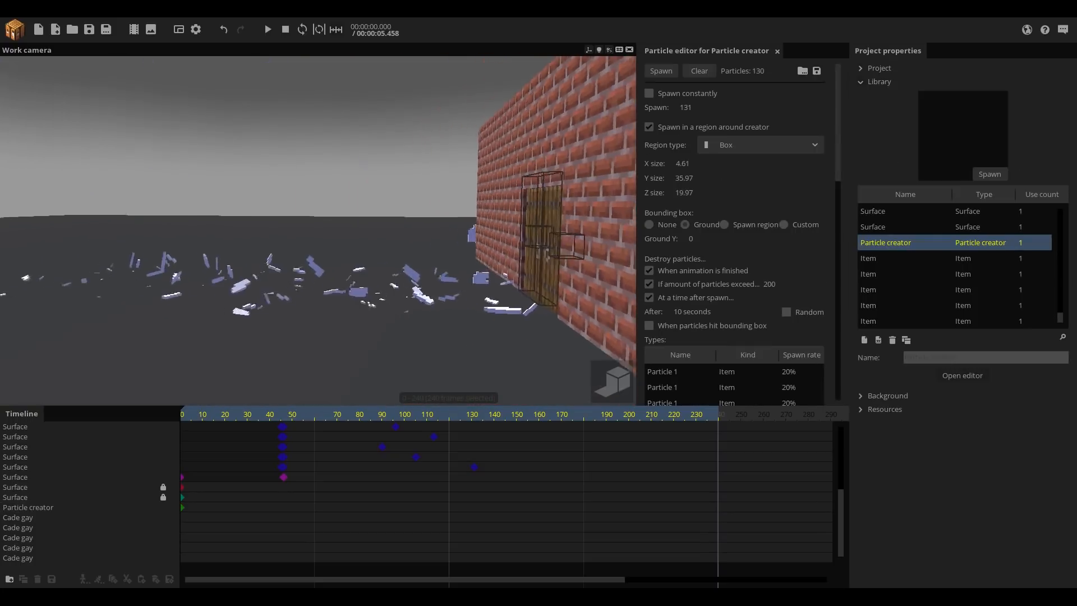
pyautogui.click(659, 69)
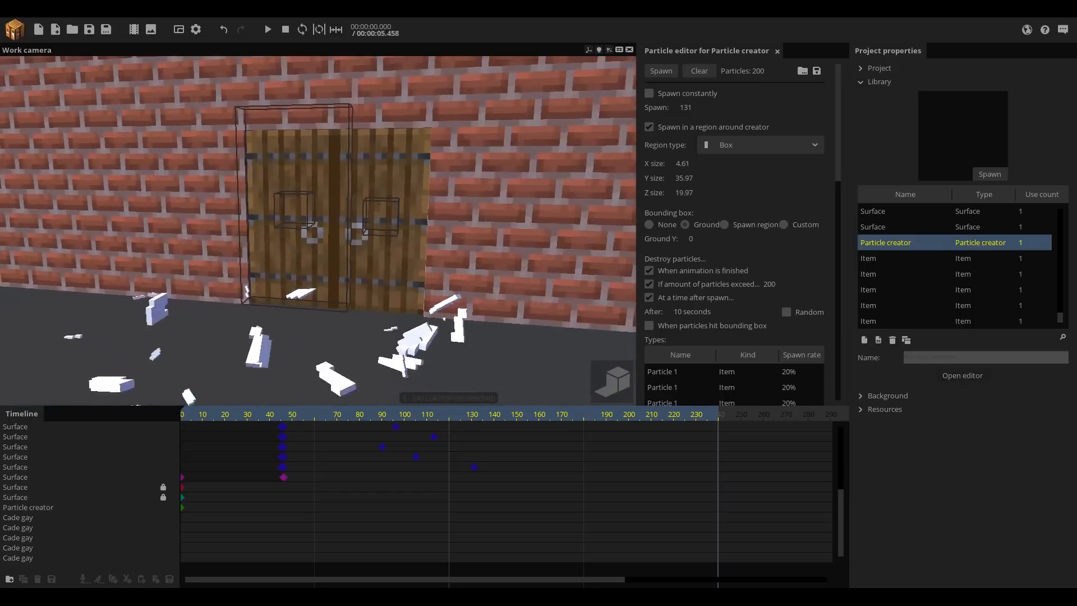
# Step: Make the smoke surface keyframe render only its glow for a fiery cloud around the door
pyautogui.click(250, 417)
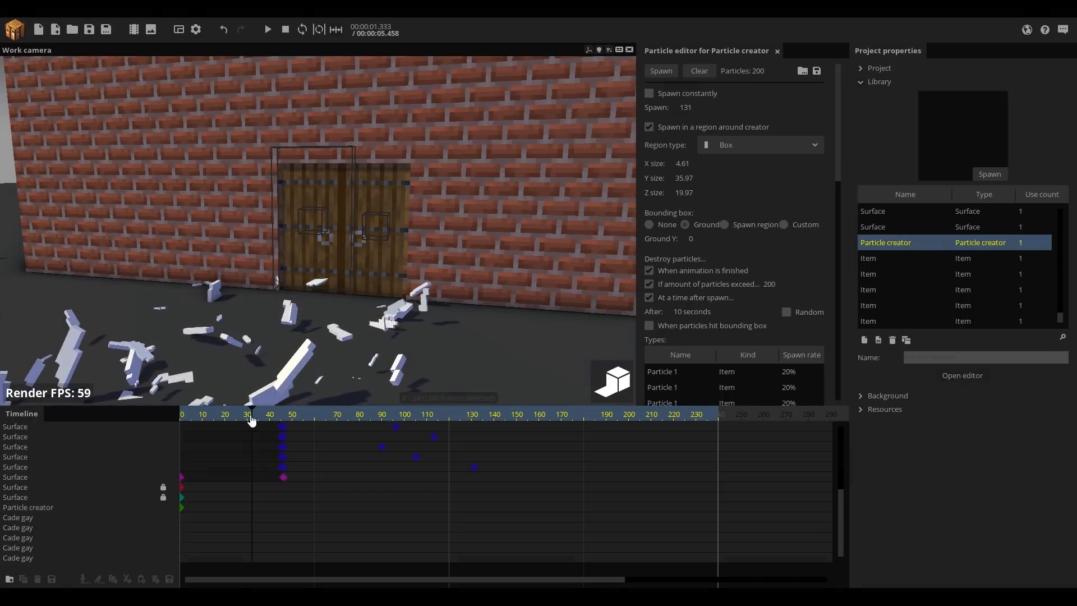
pyautogui.click(267, 29)
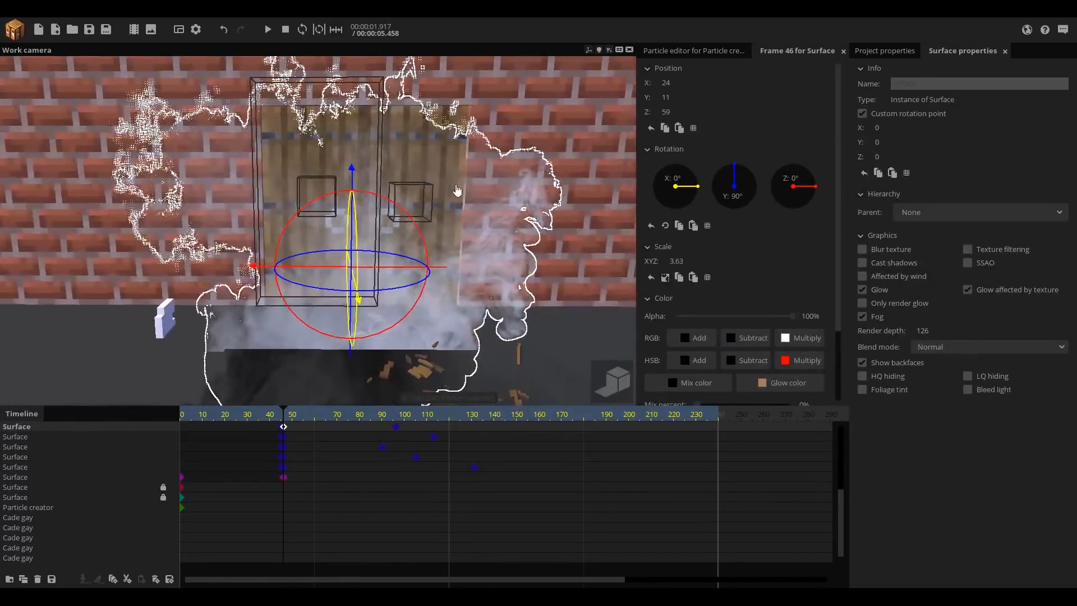
pyautogui.click(267, 29)
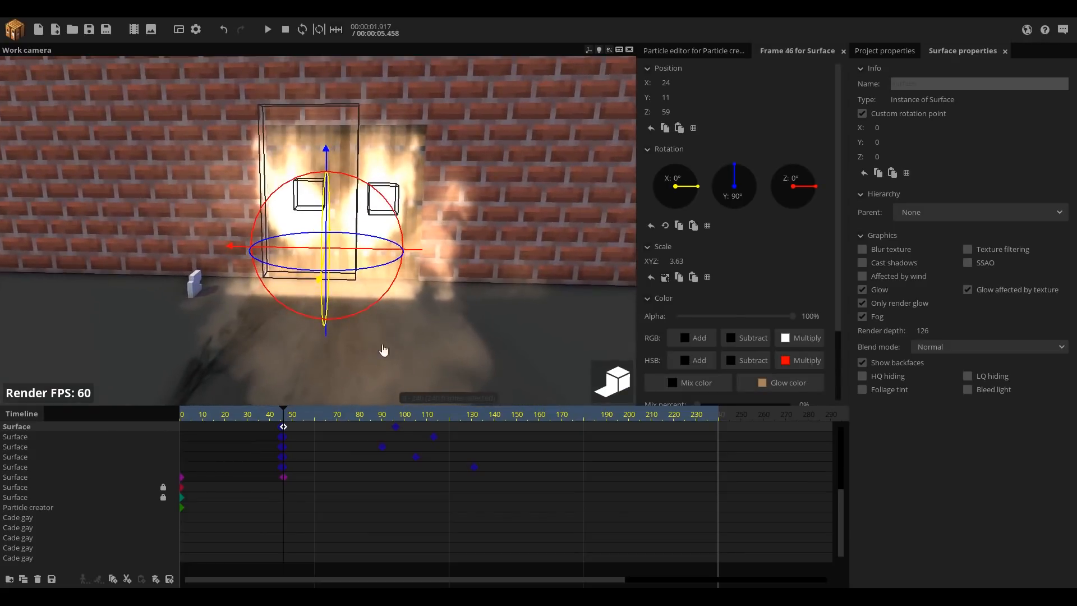
pyautogui.moveTo(355, 421)
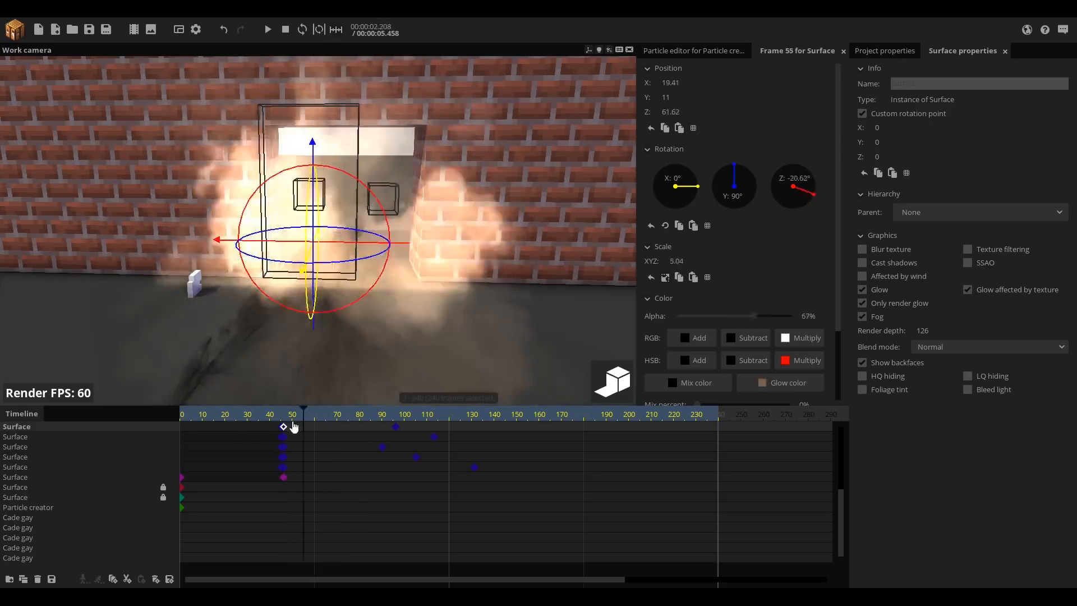
pyautogui.click(390, 427)
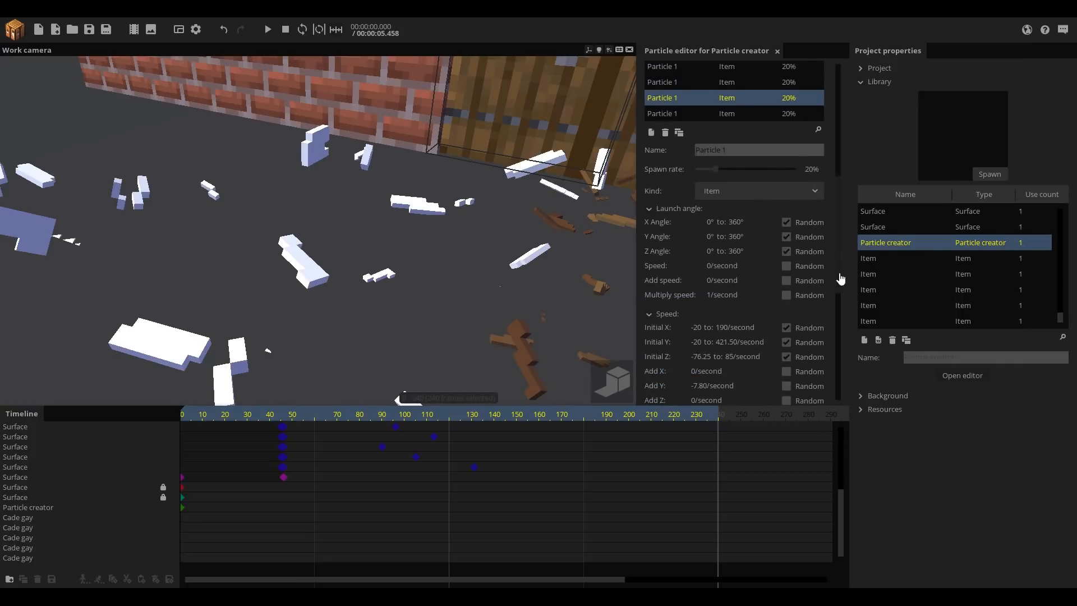
# Step: Tint this splinter particle type dark red at start and dark brown at end
pyautogui.scroll(-3)
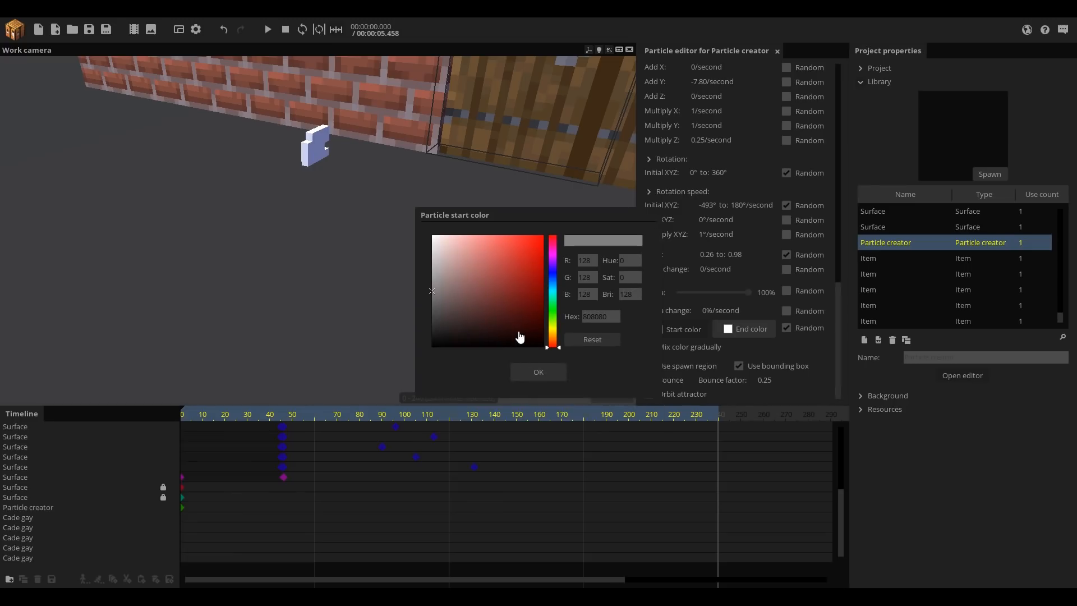
pyautogui.click(509, 309)
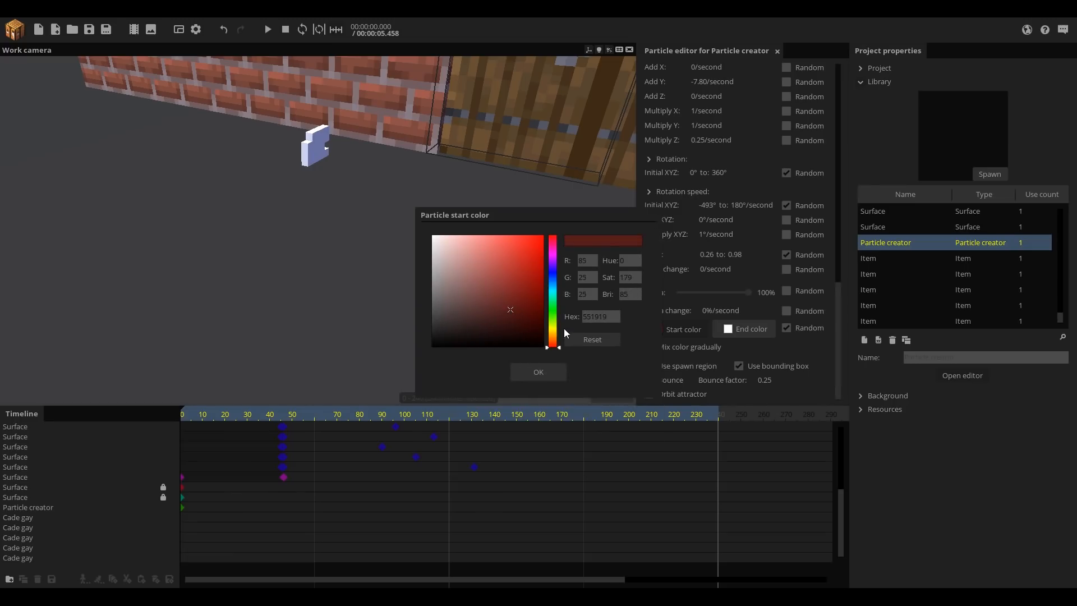
pyautogui.click(750, 329)
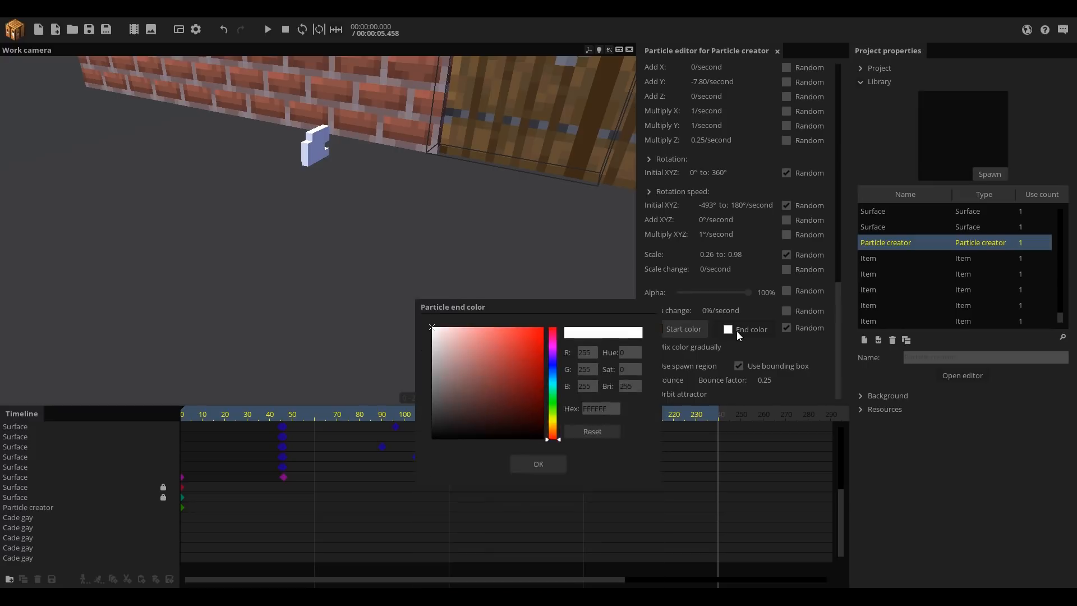
pyautogui.click(466, 329)
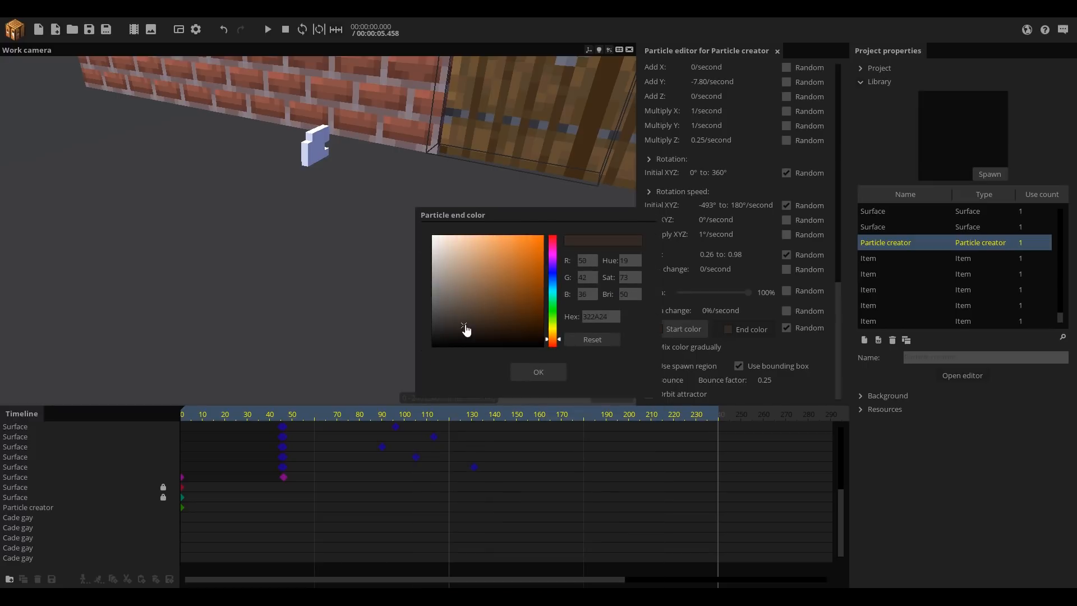
pyautogui.click(537, 372)
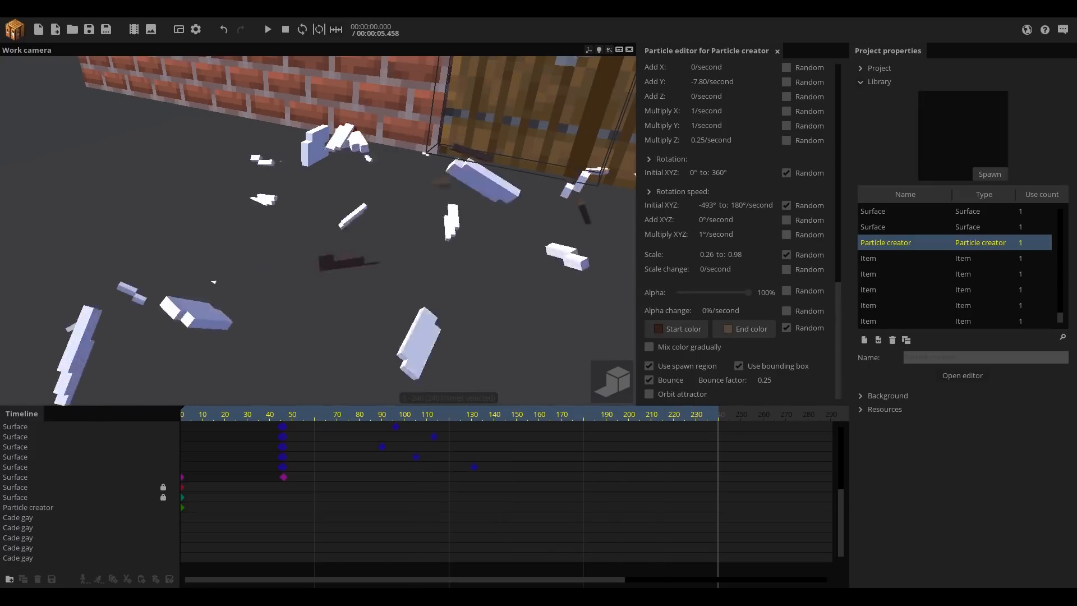